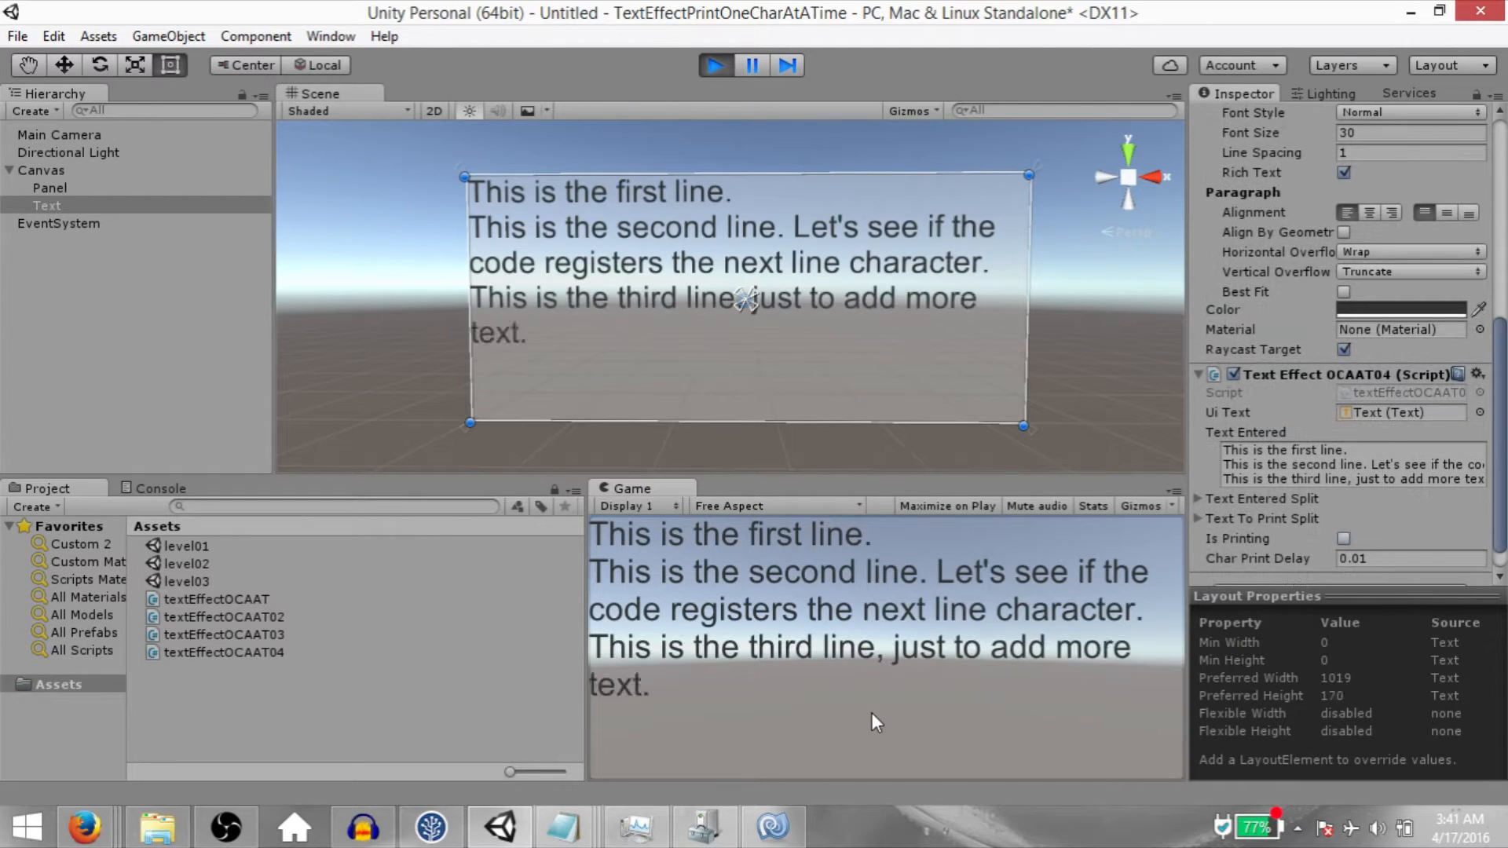
Add a UI Panel and then a UI Text element under the Canvas via GameObject > UI.
{"action": "left_click", "coordinate": [168, 36]}
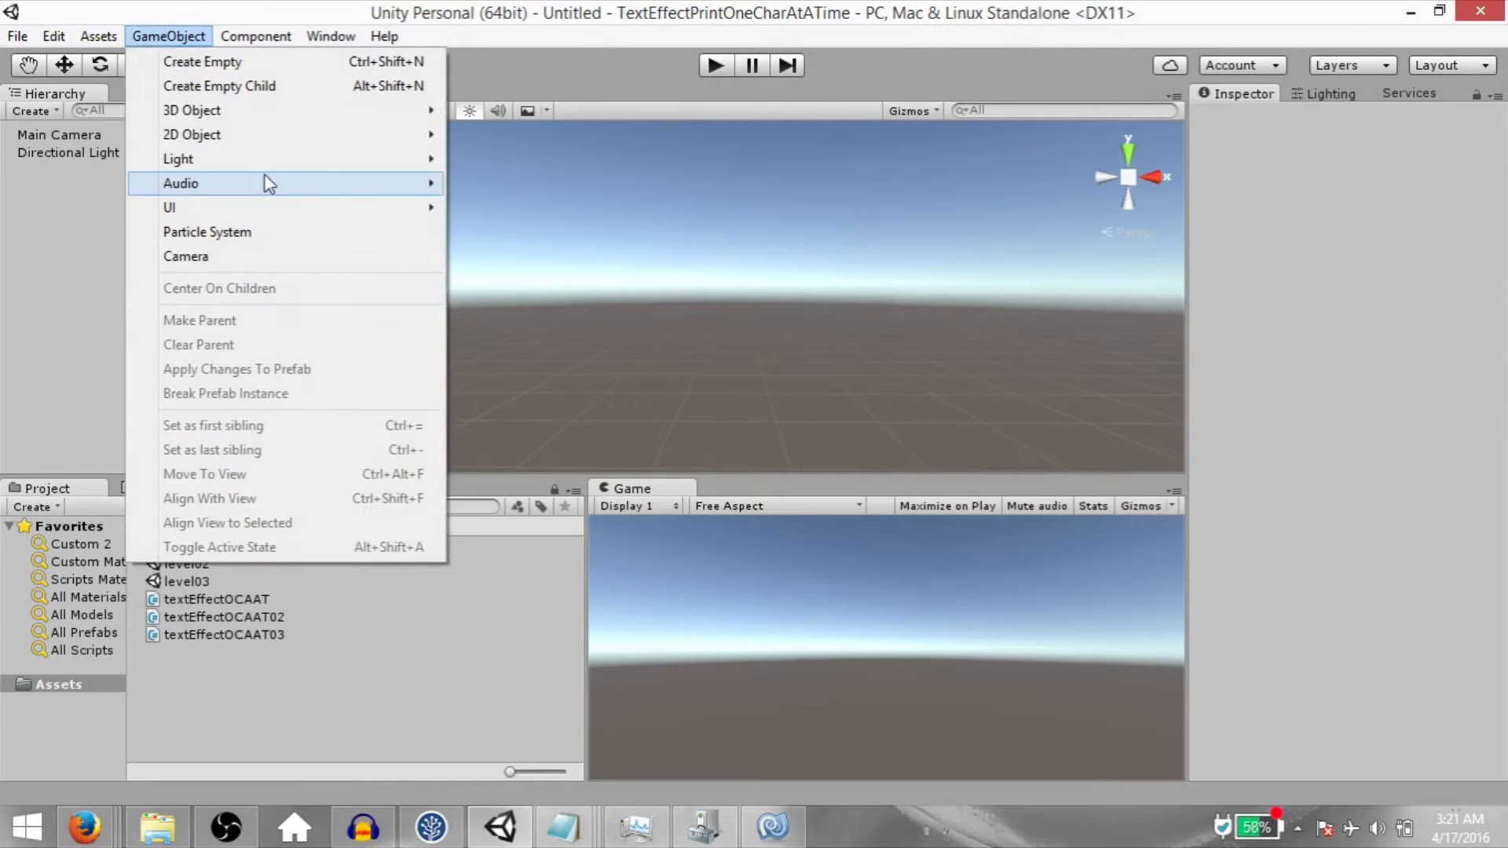
{"action": "left_click", "coordinate": [169, 207]}
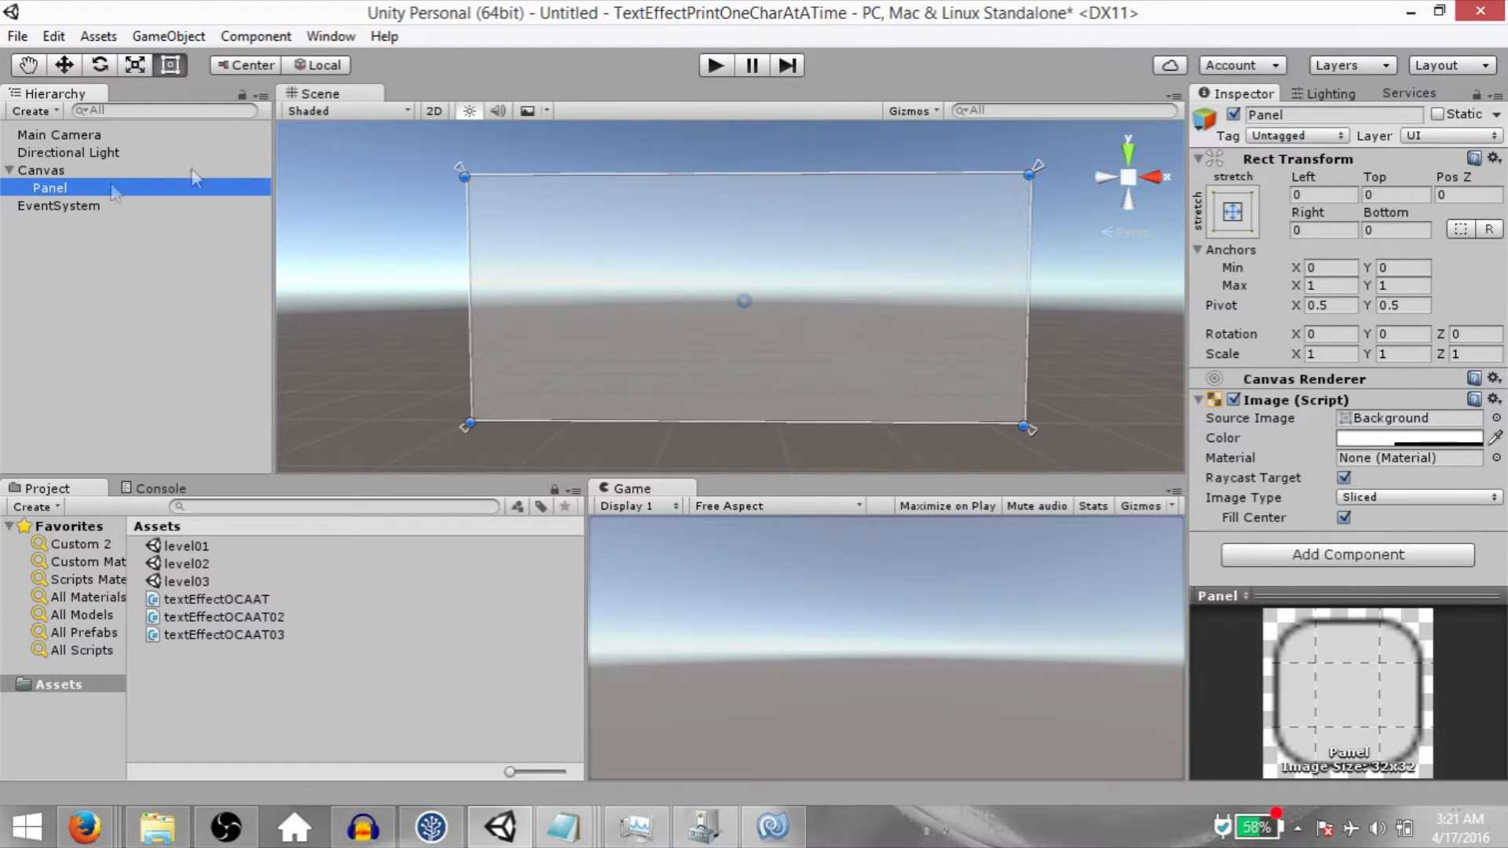
{"action": "left_click", "coordinate": [168, 37]}
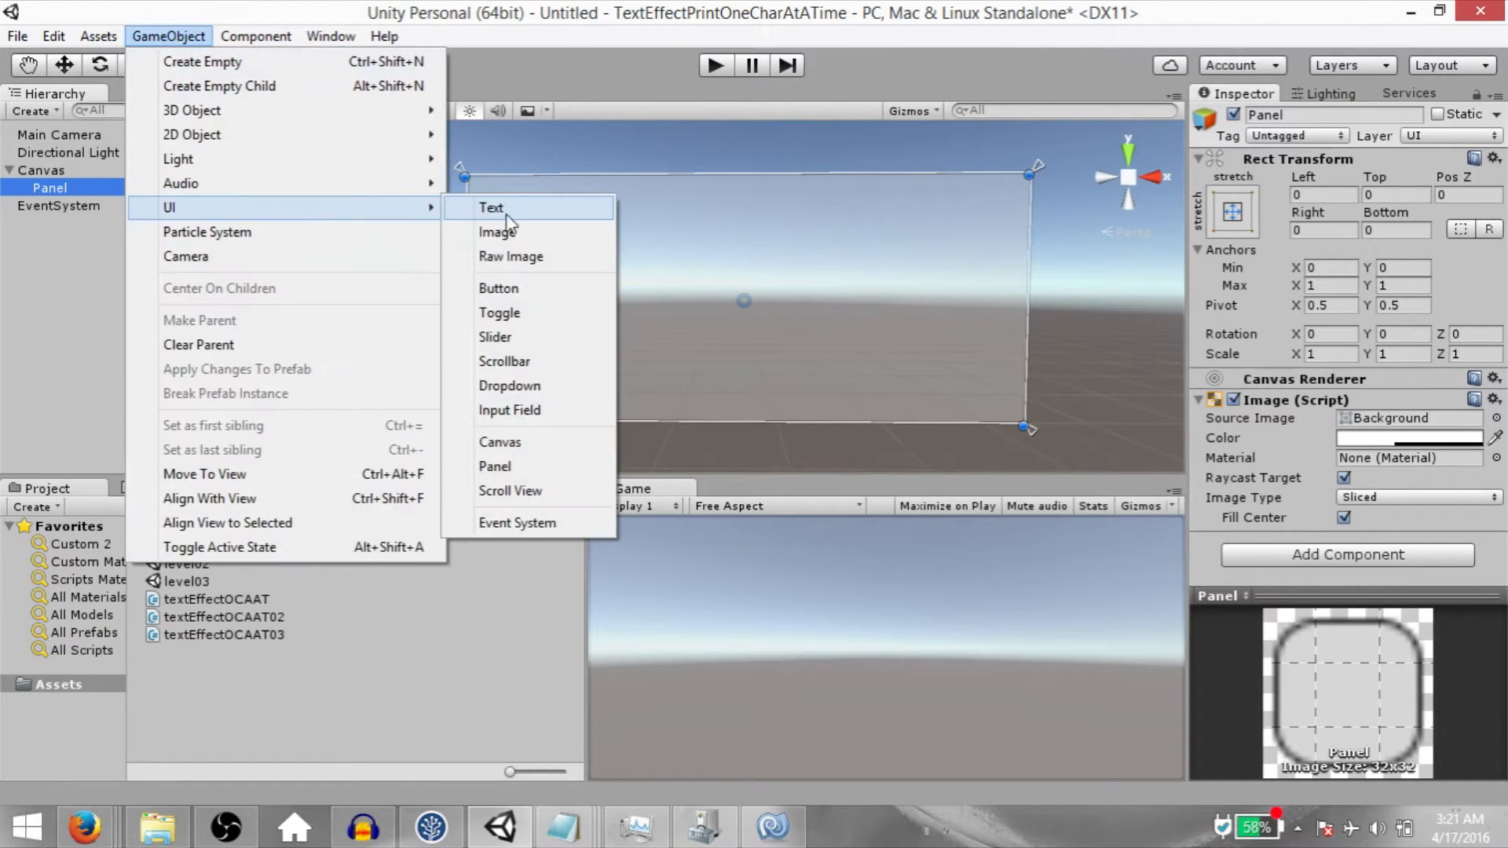
{"action": "left_click", "coordinate": [490, 207]}
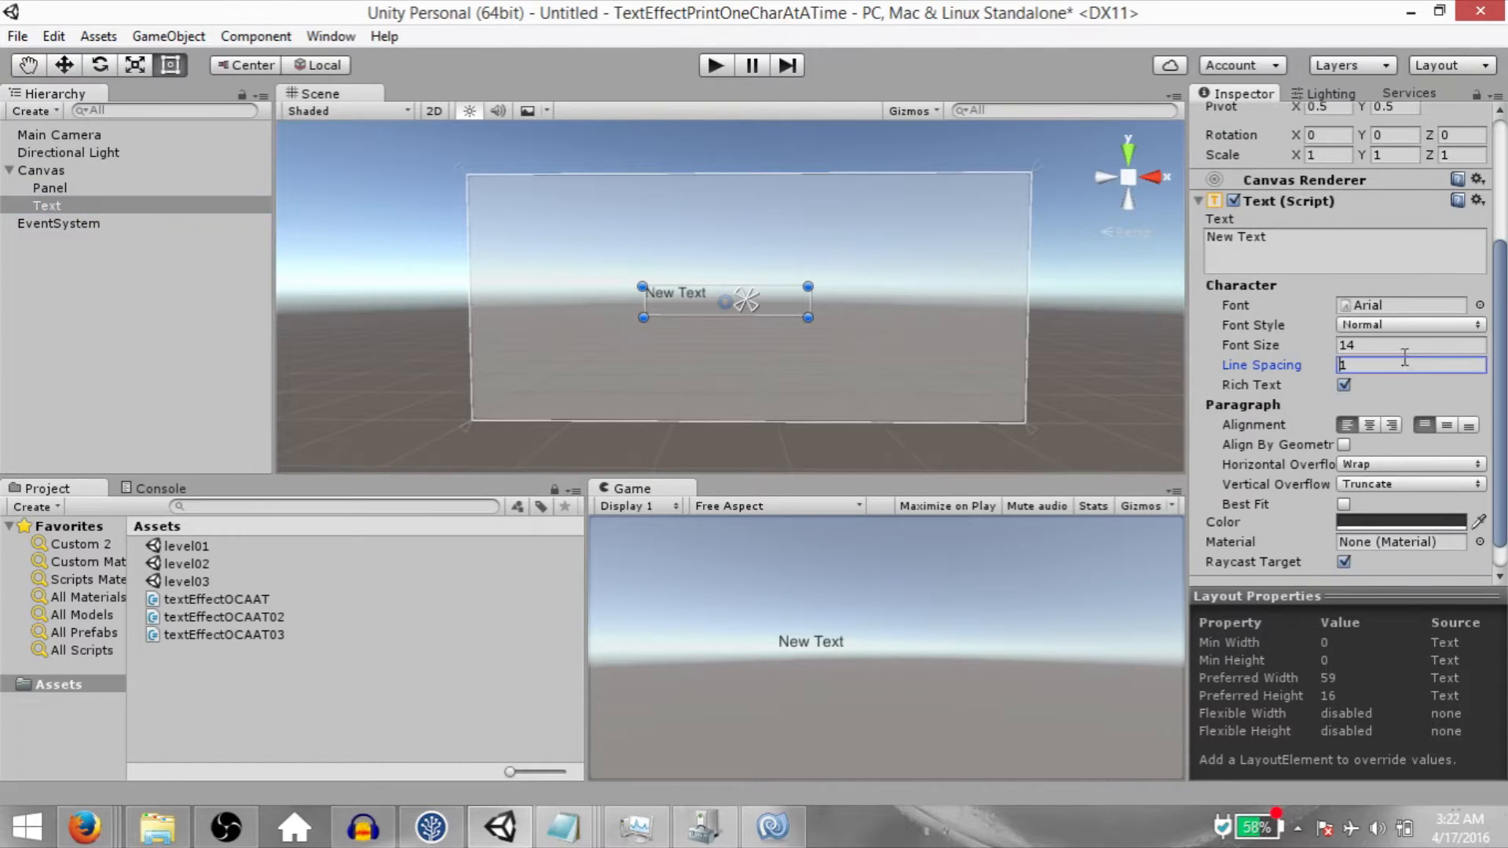
{"action": "type", "text": "30"}
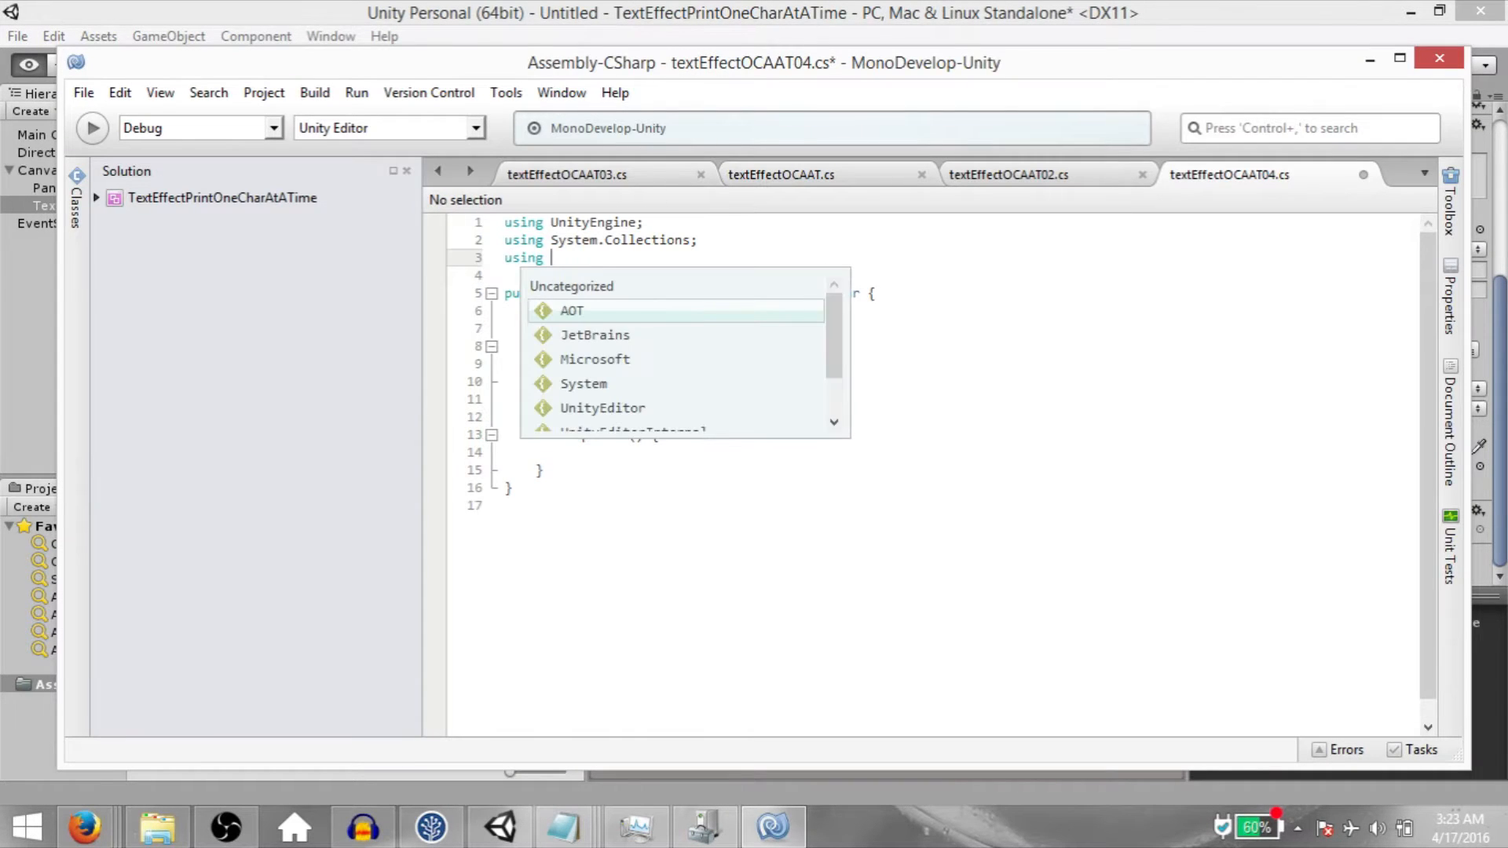
Import UnityEngine.UI and declare public uiText, textEntered = "" and textEnteredSplit fields.
{"action": "type", "text": "UnityEngine.UI;"}
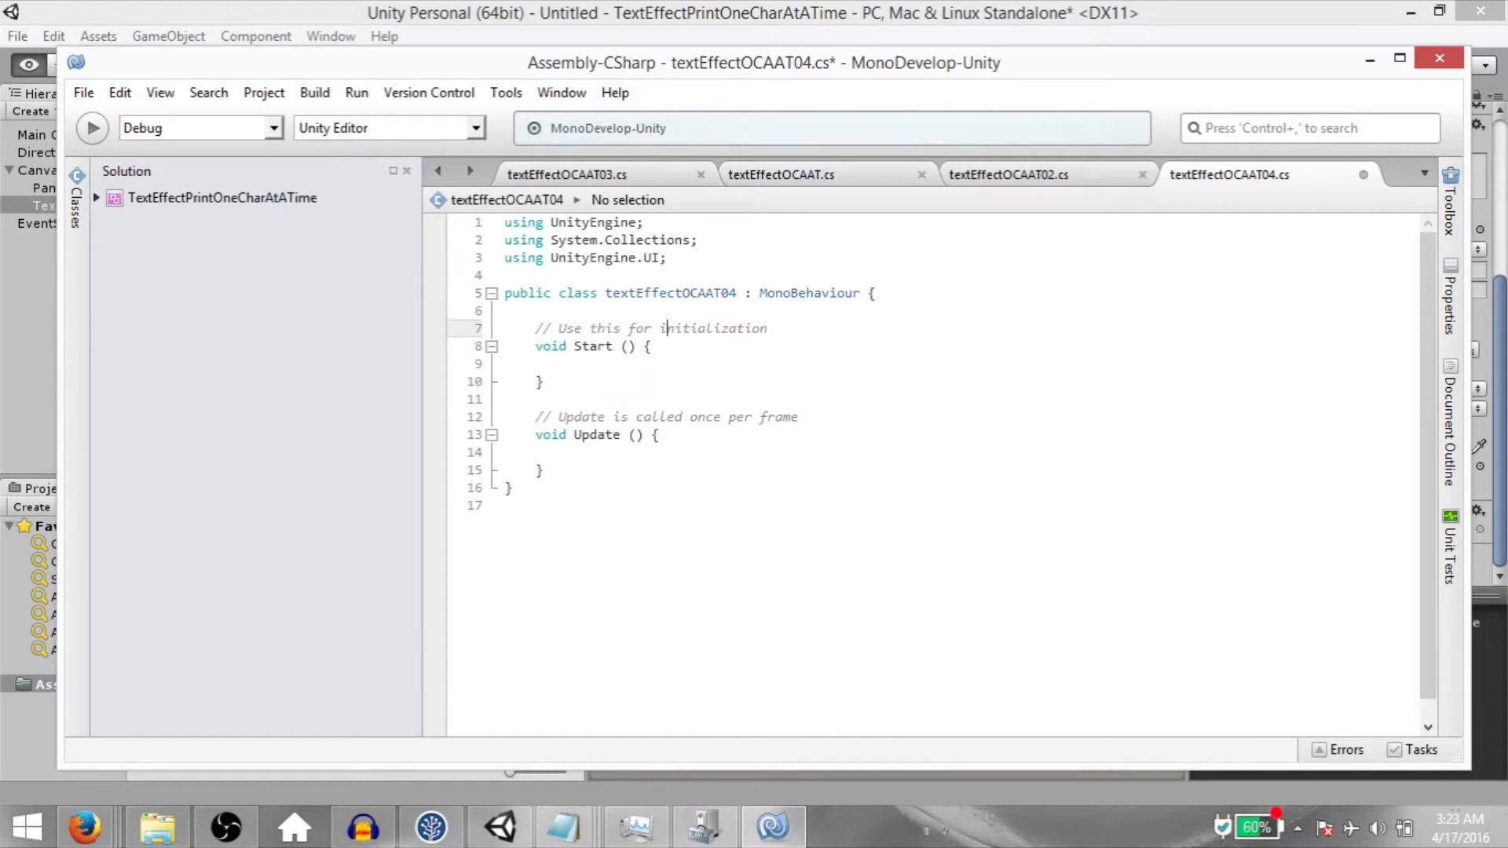
{"action": "key", "text": "Enter"}
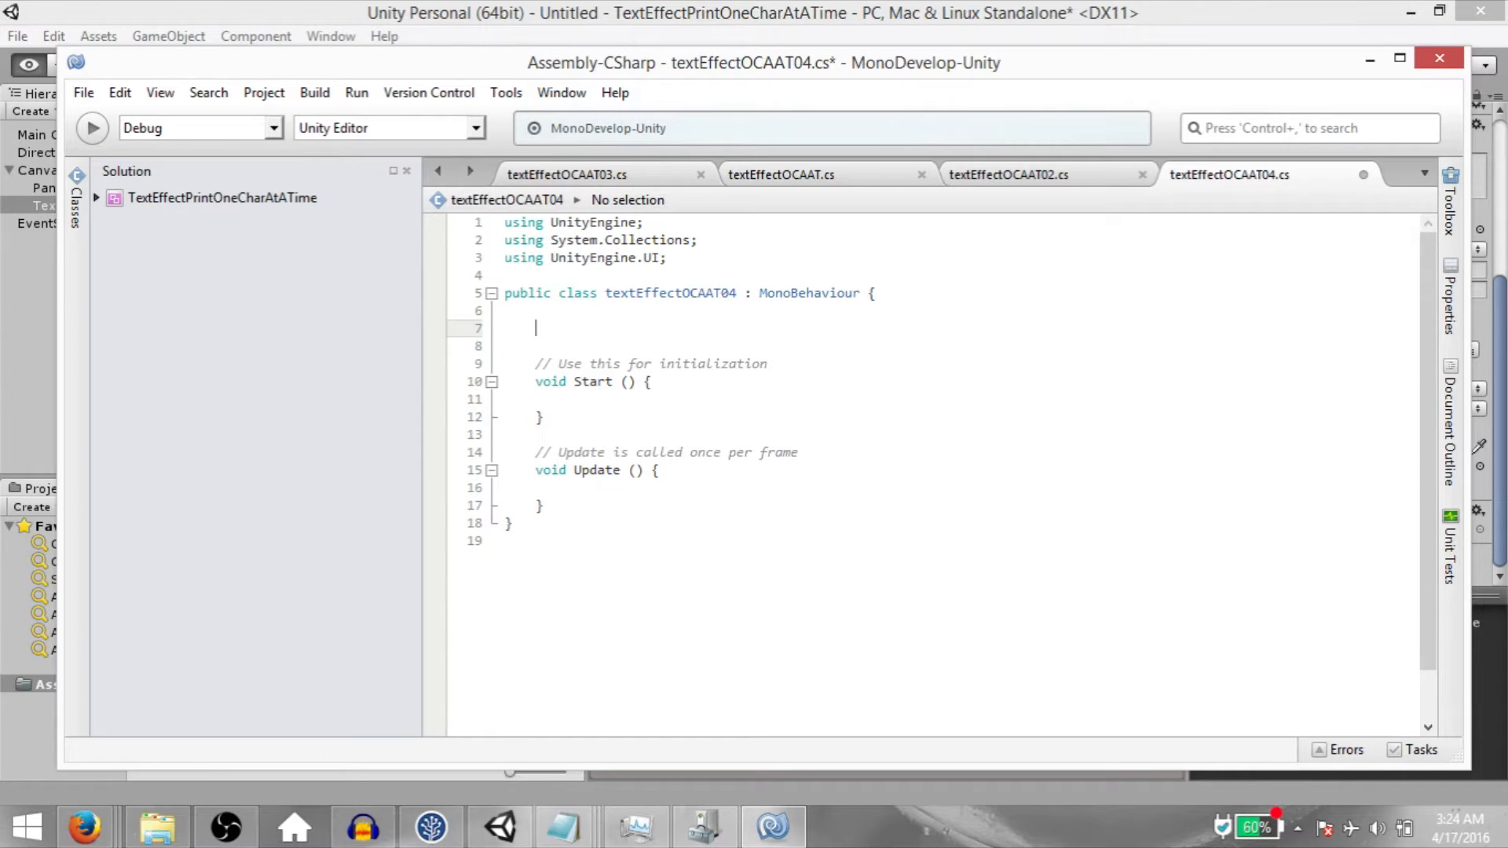
{"action": "type", "text": "public Text uiText;"}
{"action": "left_click", "coordinate": [965, 346]}
{"action": "type", "text": "public string textE"}
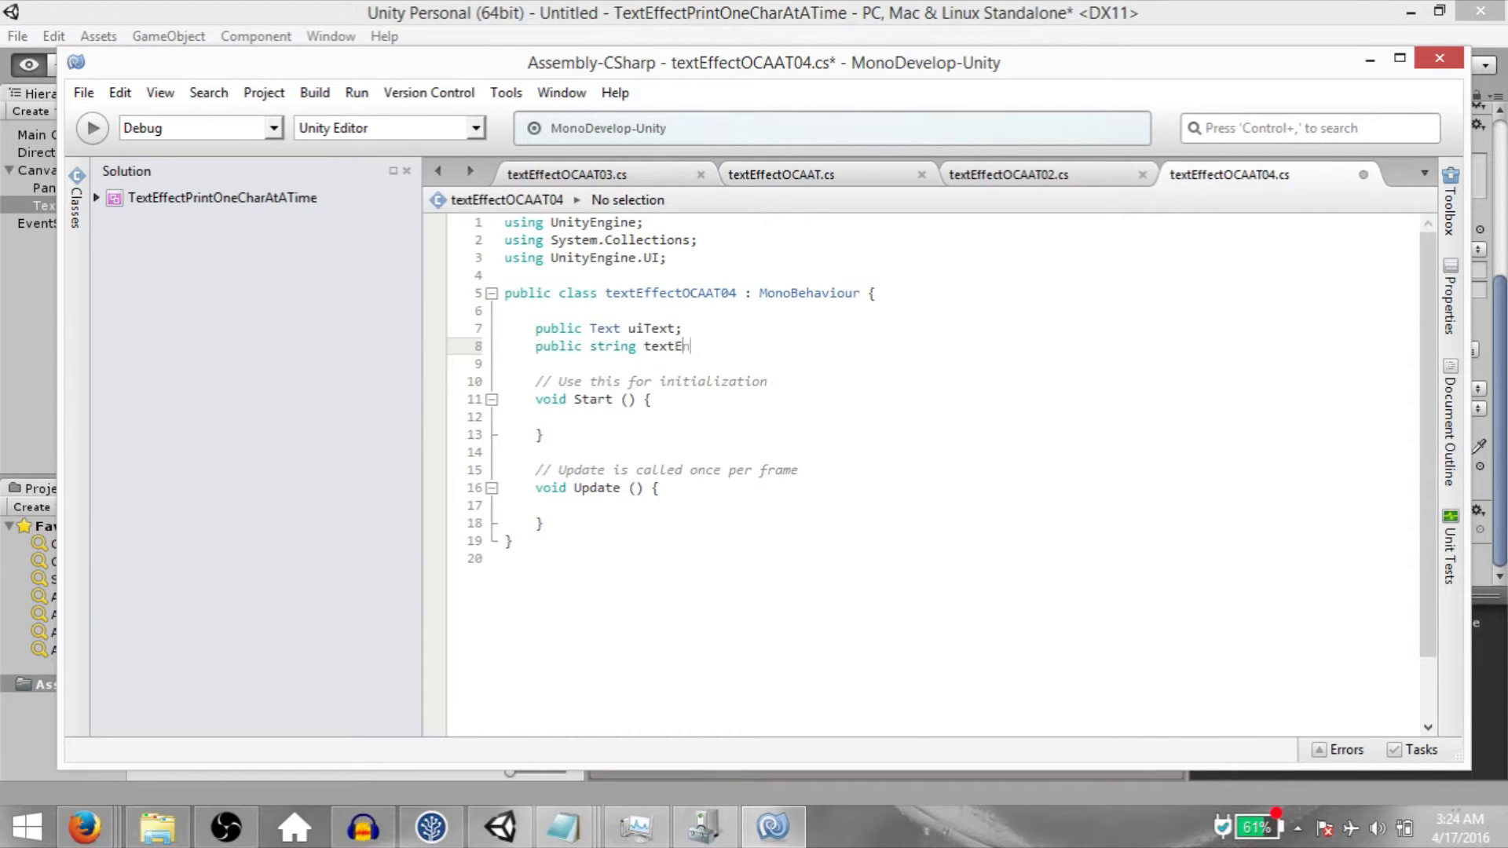
{"action": "type", "text": "ntered = \"\";"}
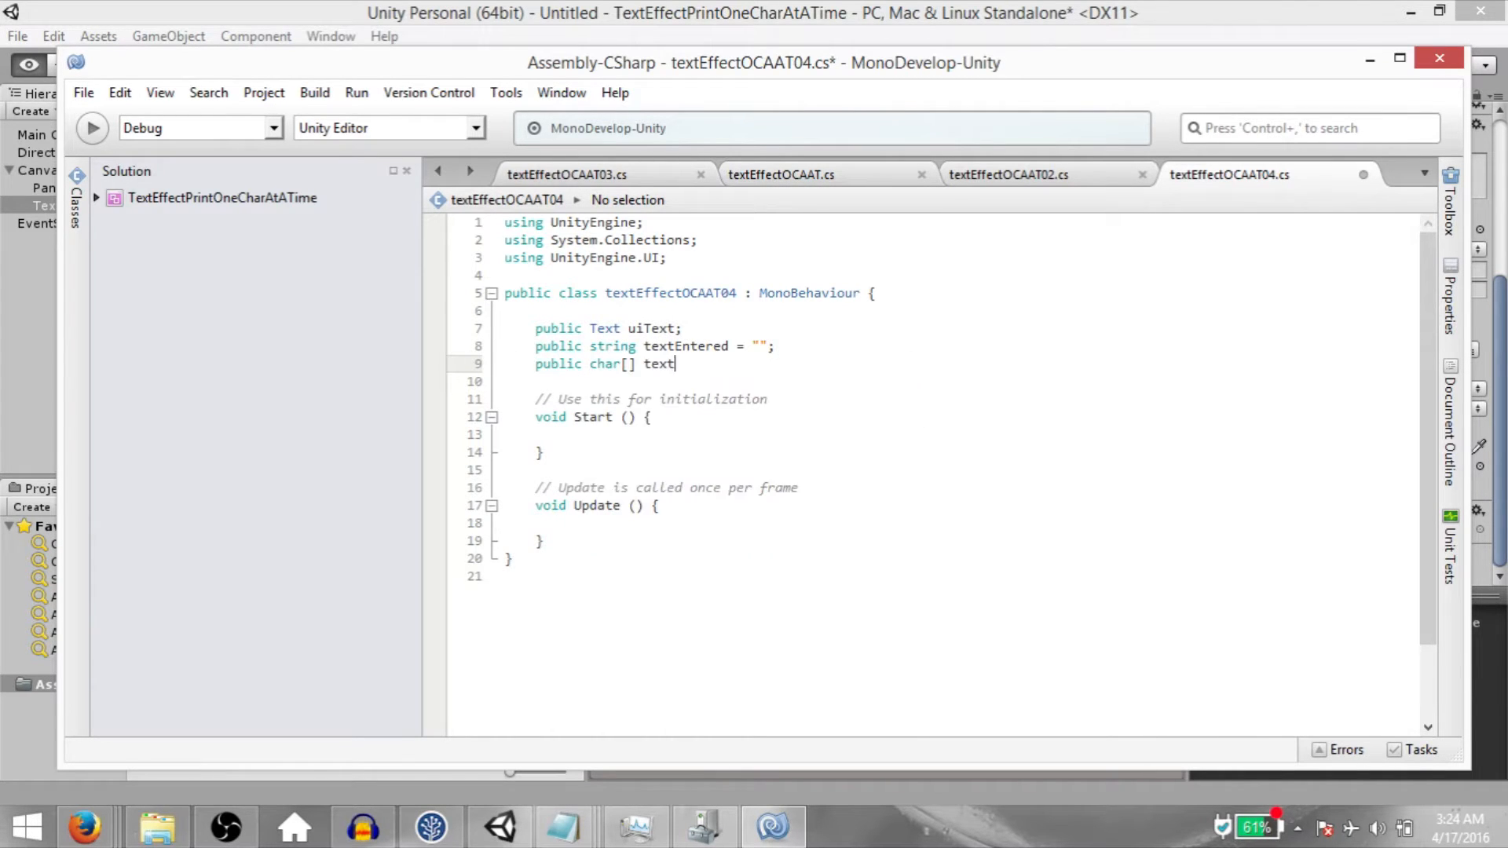
{"action": "type", "text": "EnteredSplit;"}
{"action": "type", "text": "public float charPrintDelay = 0f;"}
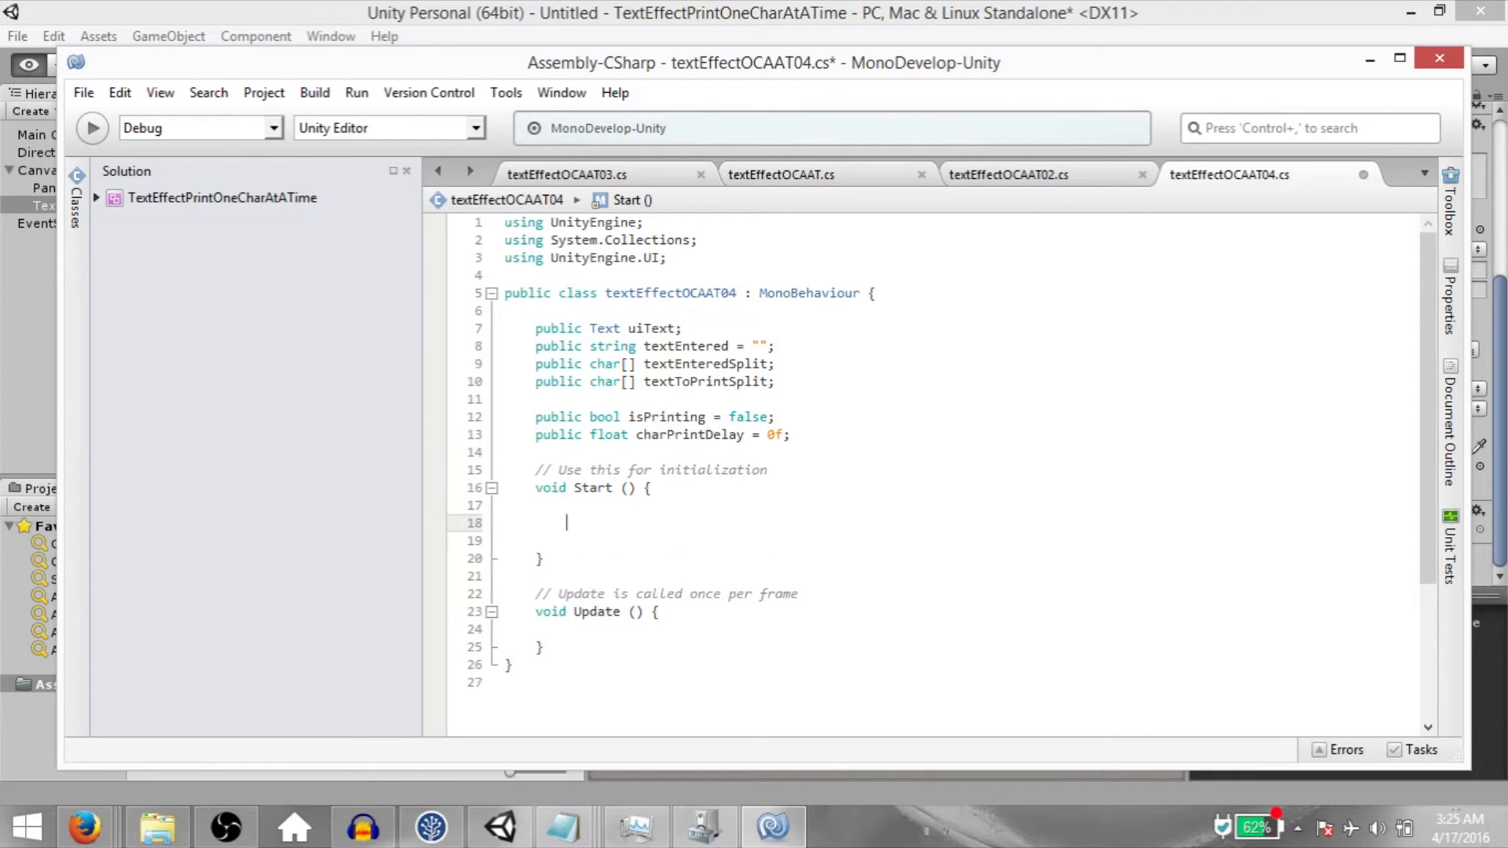
In Start, assign uiText = GetComponent<Text>() and textEnteredSplit = textEntered.ToCharArray().
{"action": "type", "text": "uiText ="}
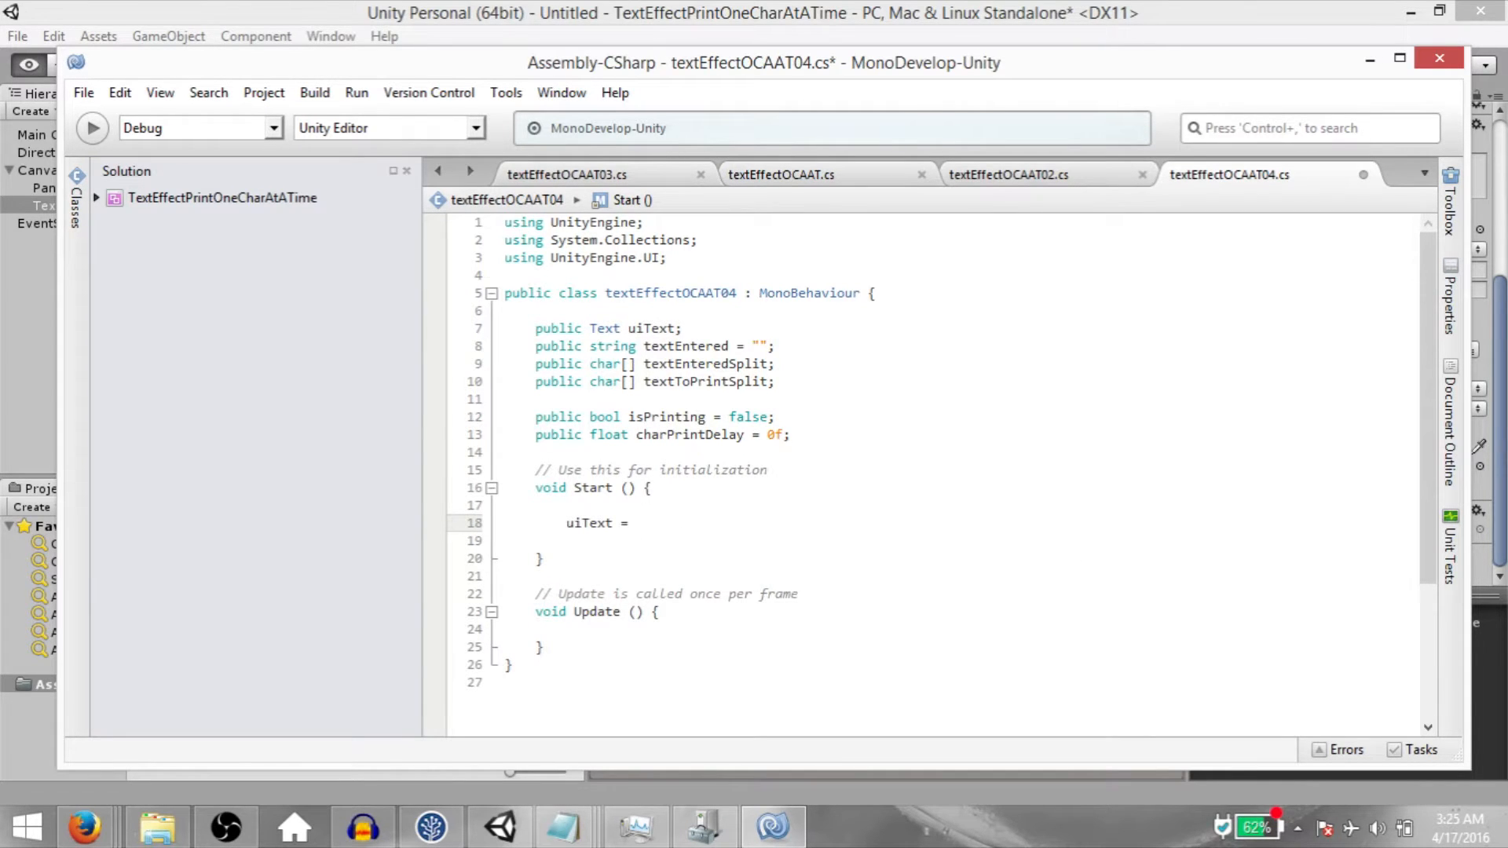
{"action": "type", "text": "GetComponent<Text>();"}
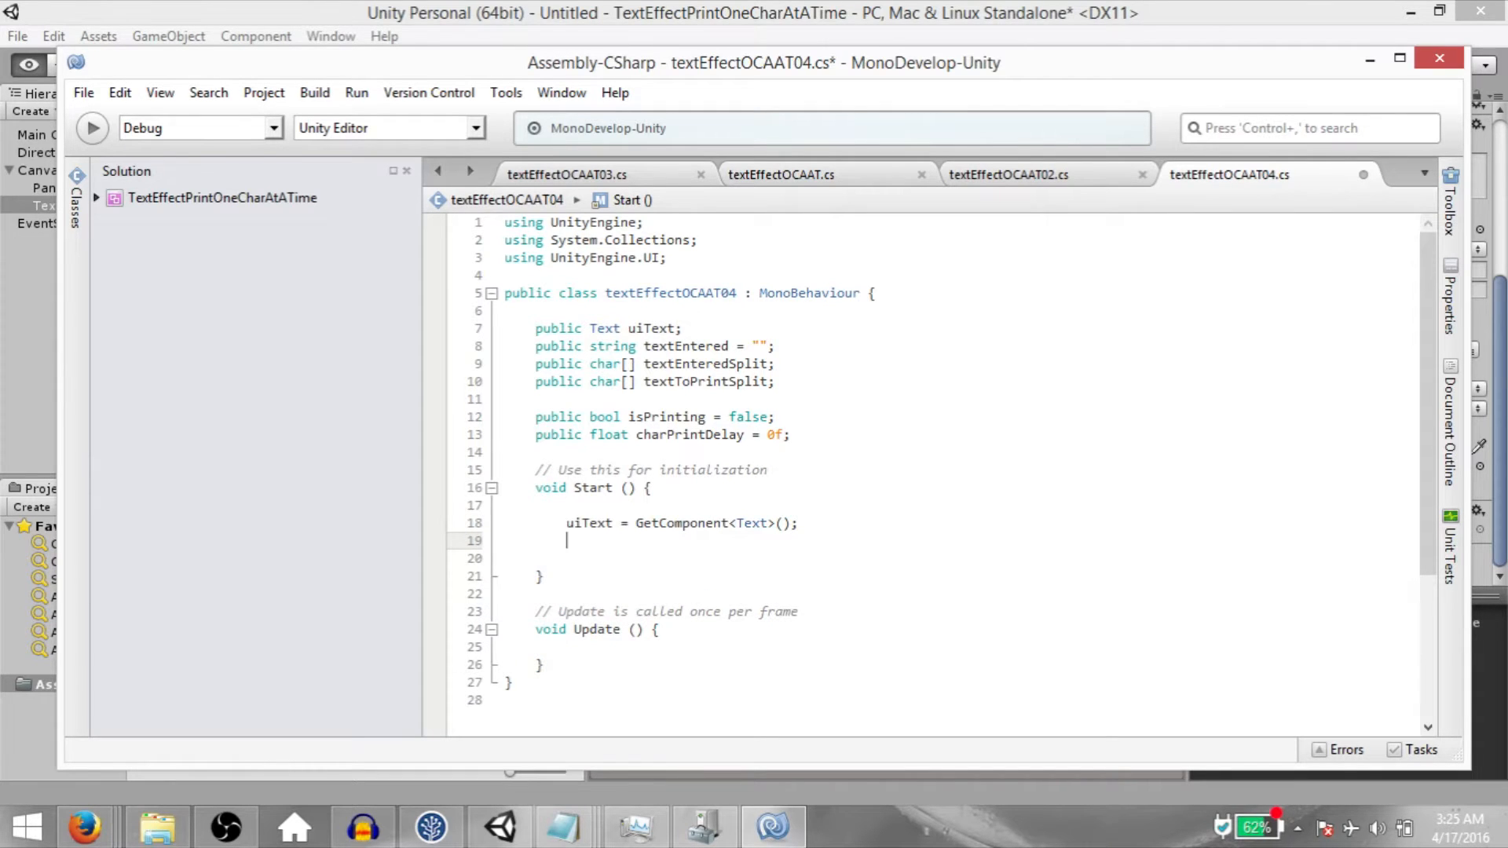
{"action": "type", "text": "textEnteredSplit ="}
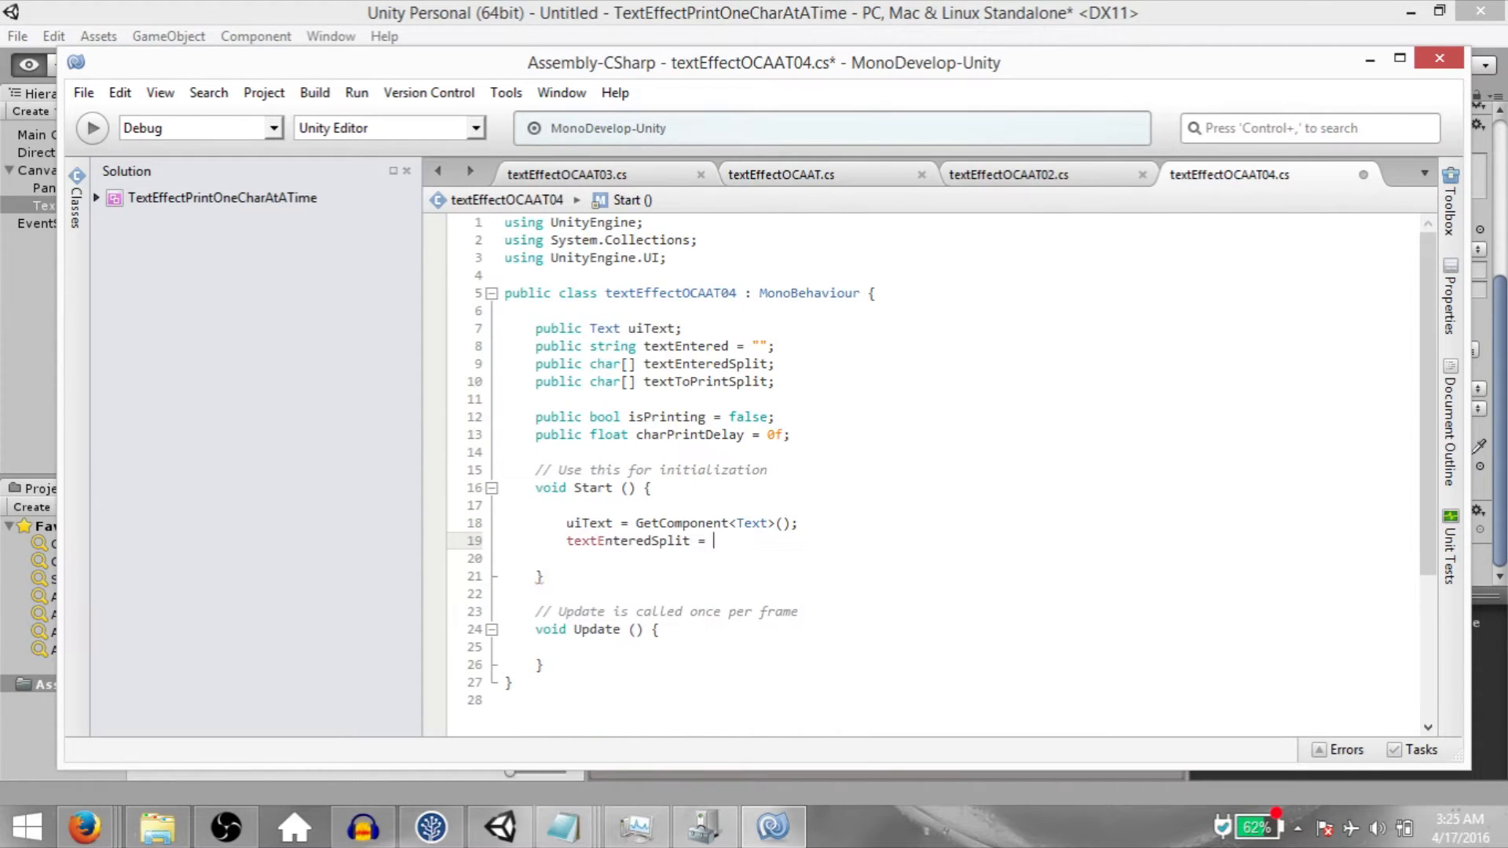
{"action": "type", "text": "textEntered.toc"}
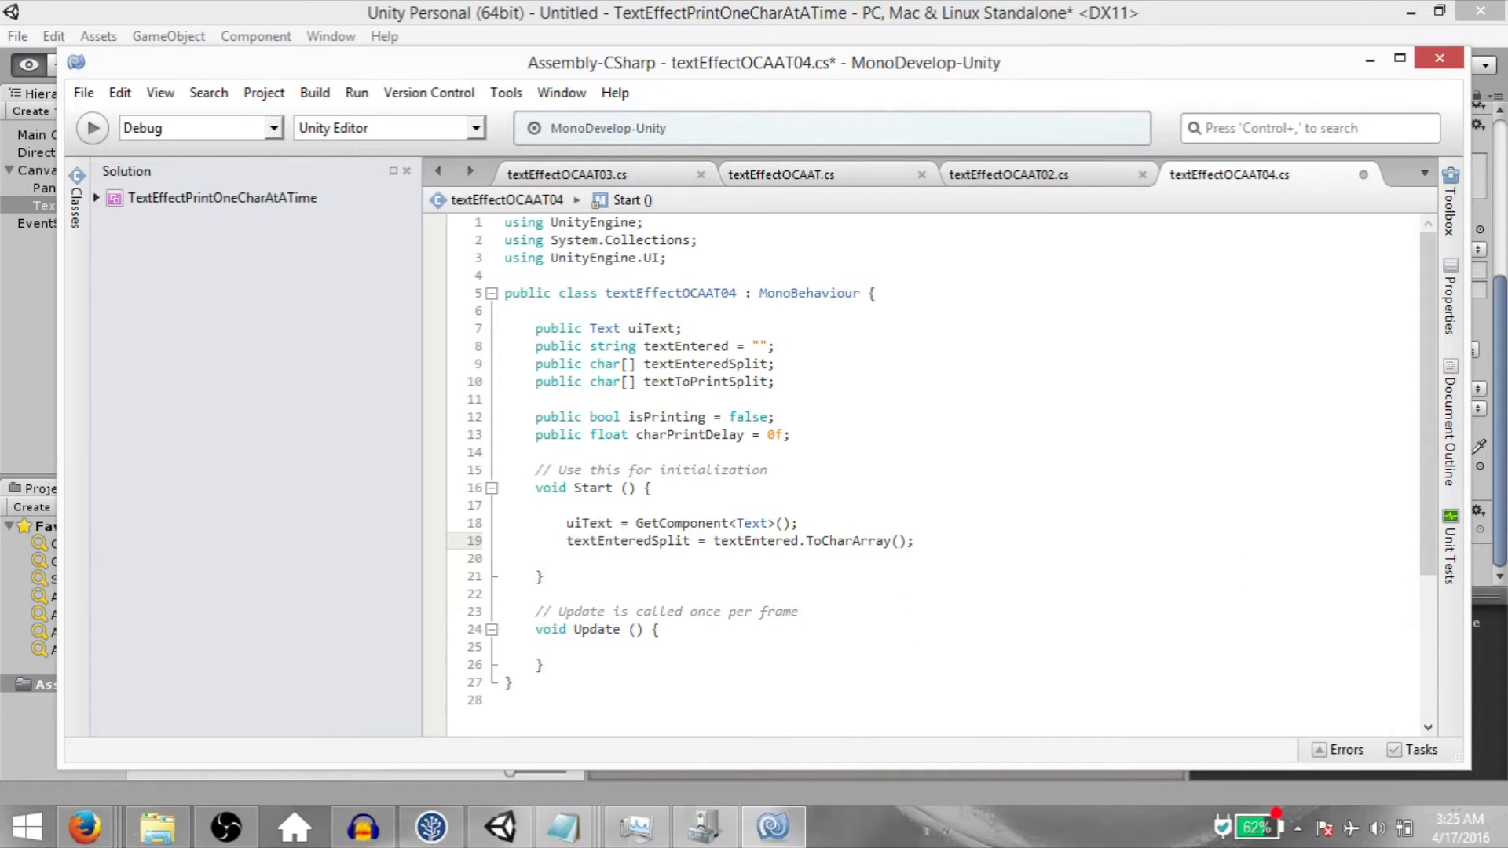
{"action": "type", "text": "textToPrintSplit ="}
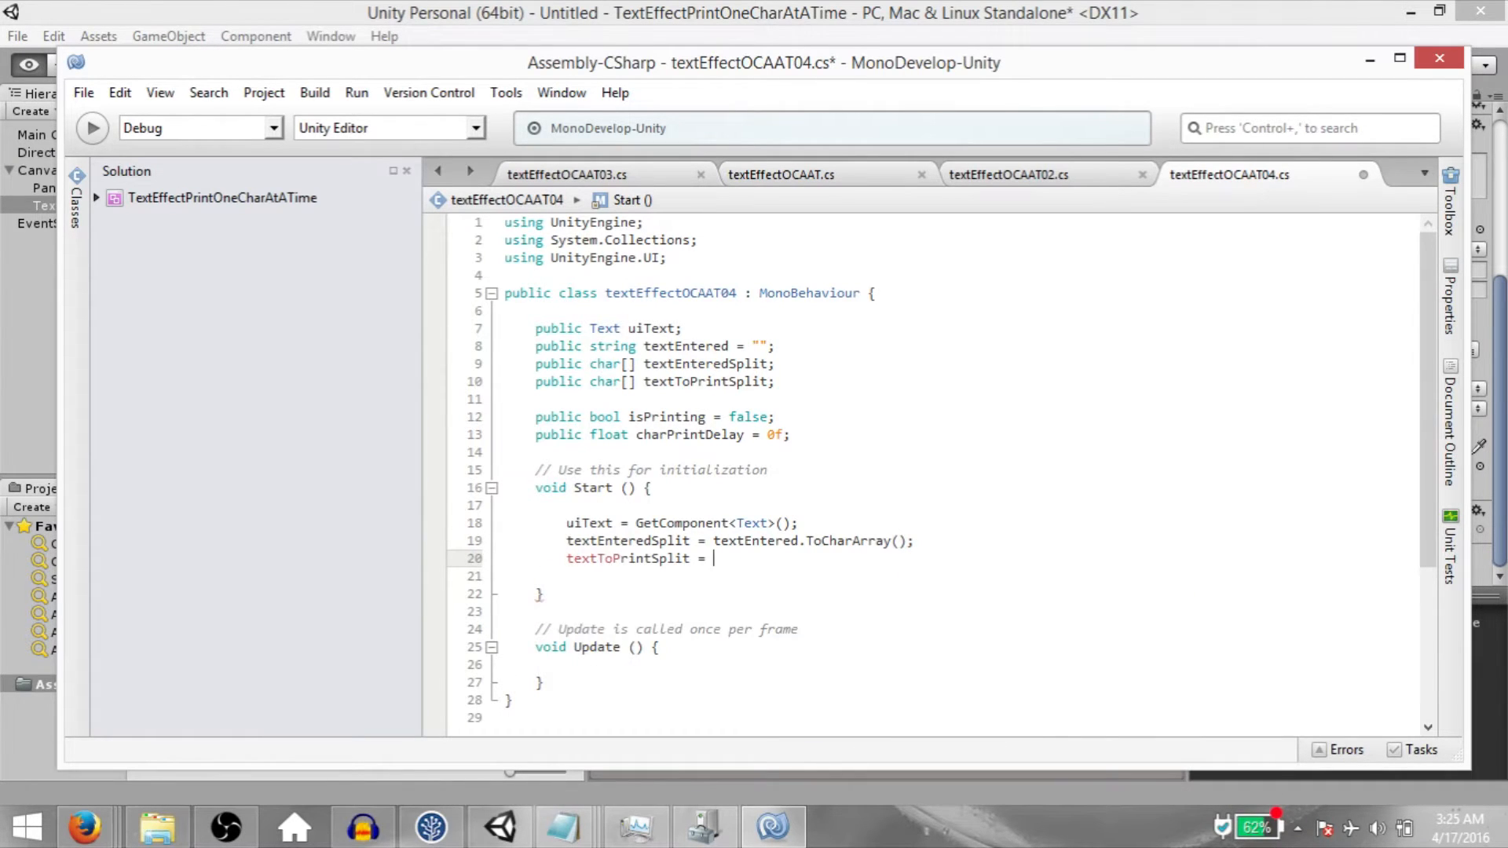
Create textToPrintSplit as a new char array sized to the entered text.
{"action": "type", "text": "new char[];"}
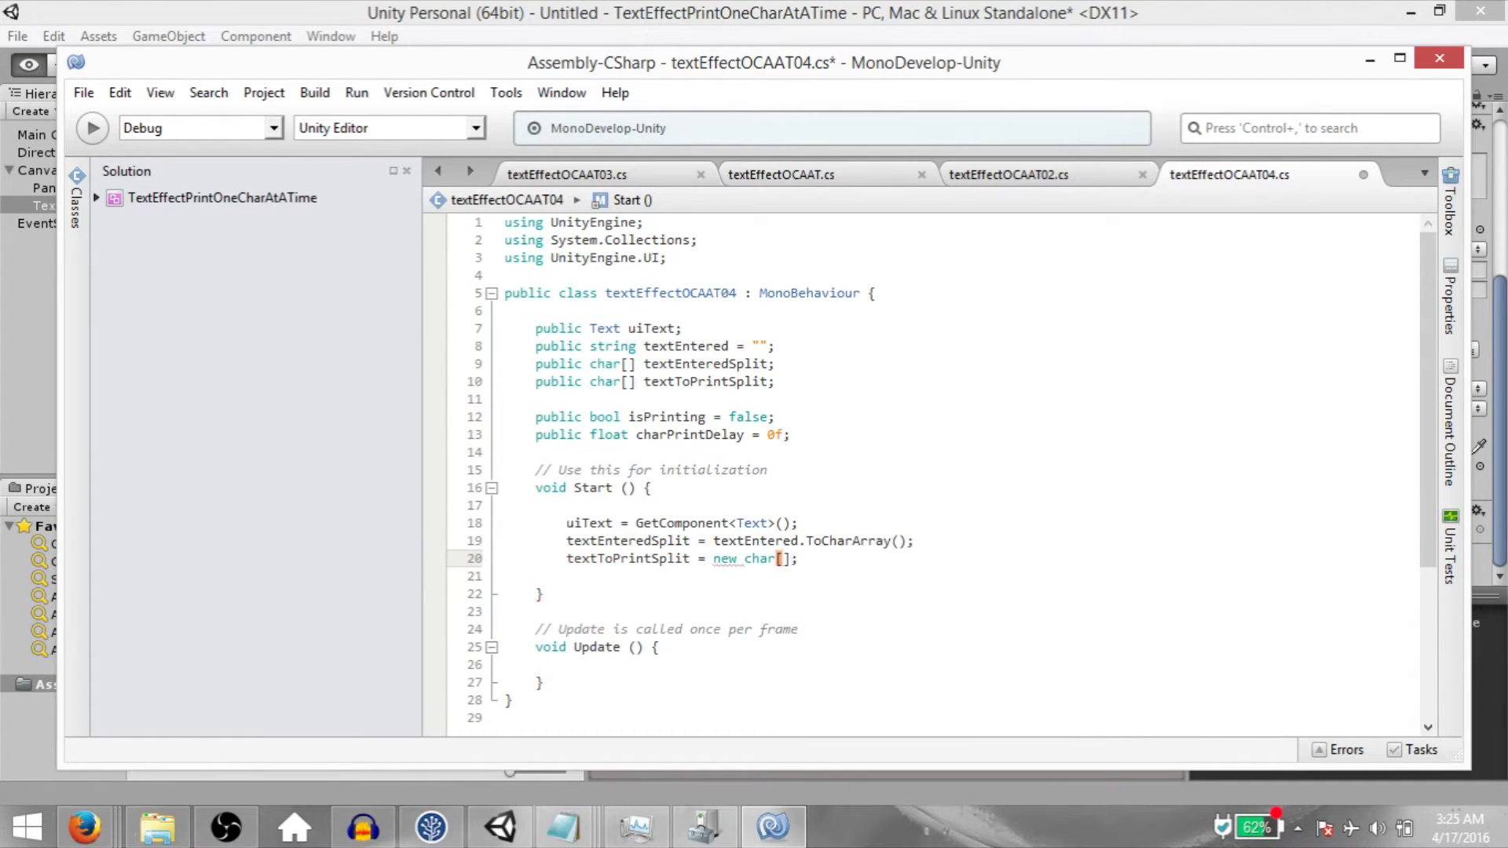
{"action": "type", "text": "texte"}
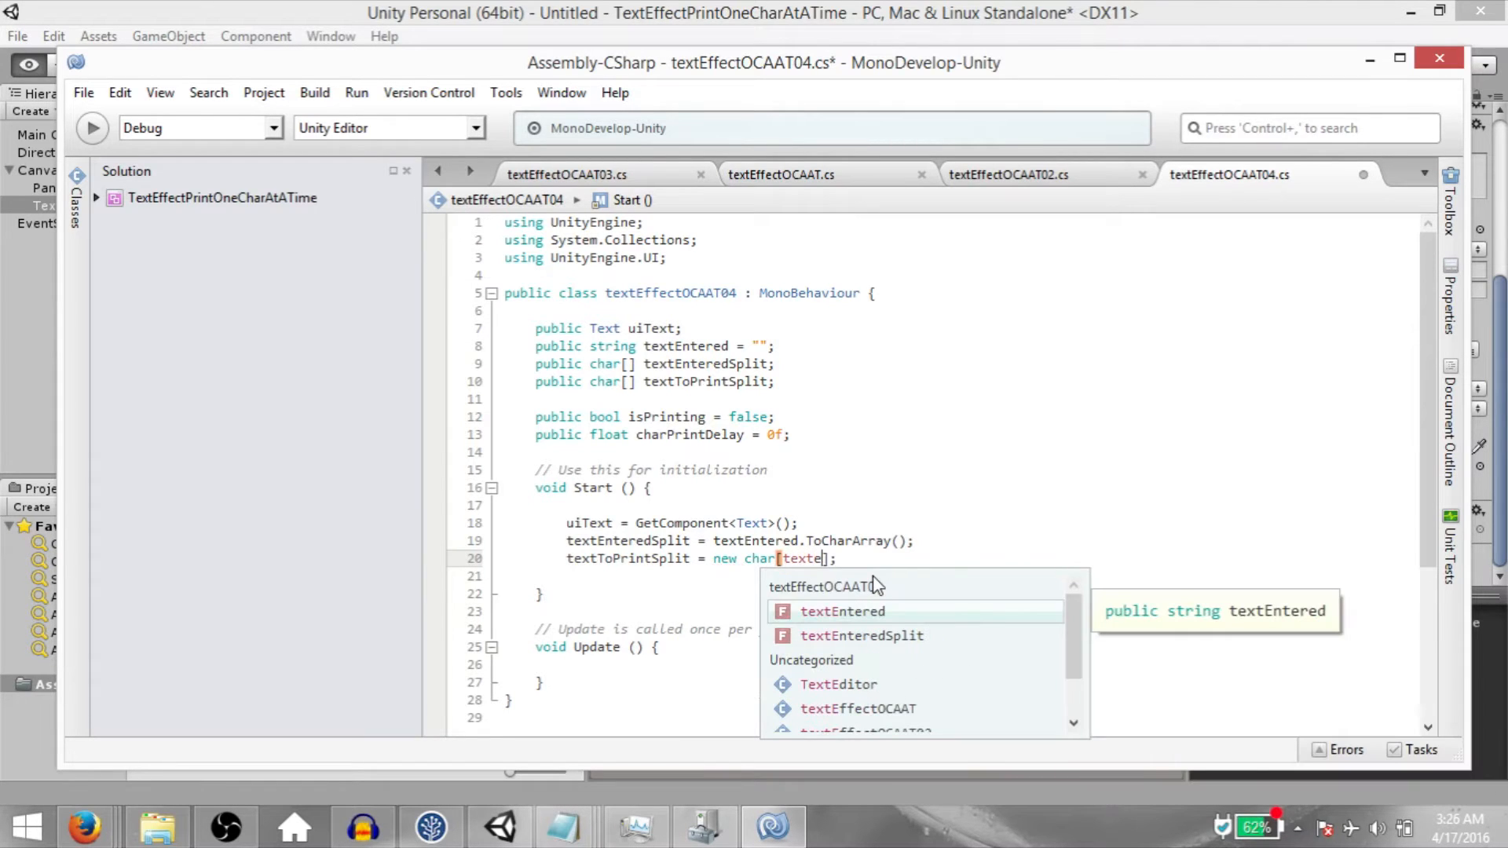
{"action": "type", "text": "i"}
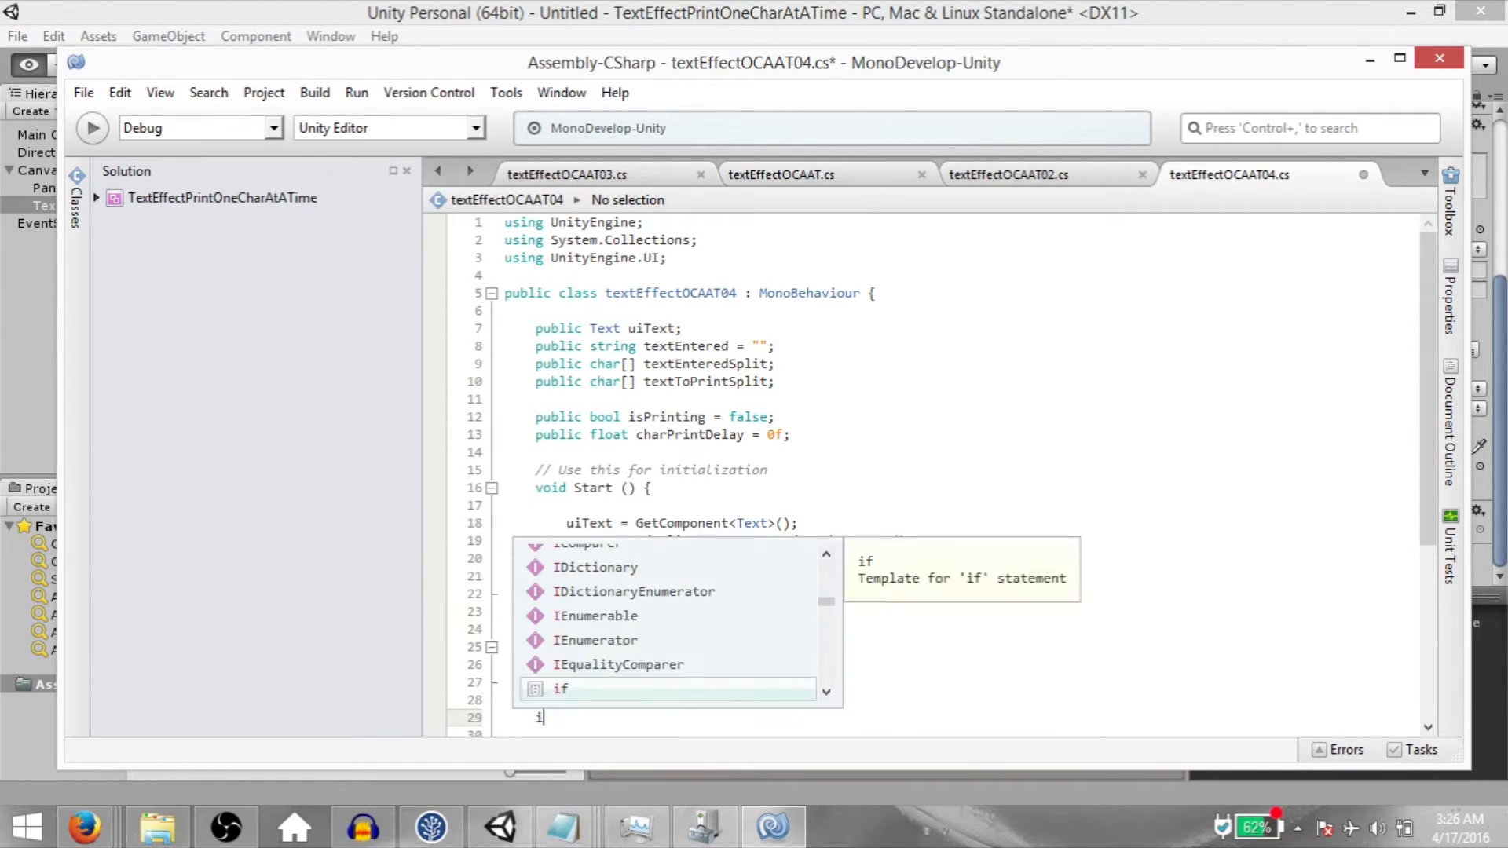
Write the PrintText IEnumerator setting isPrinting true and looping over textEnteredSplit into textToPrintSplit and uiText.
{"action": "type", "text": "Enumerator PrintText("}
{"action": "type", "text": "isPrinting"}
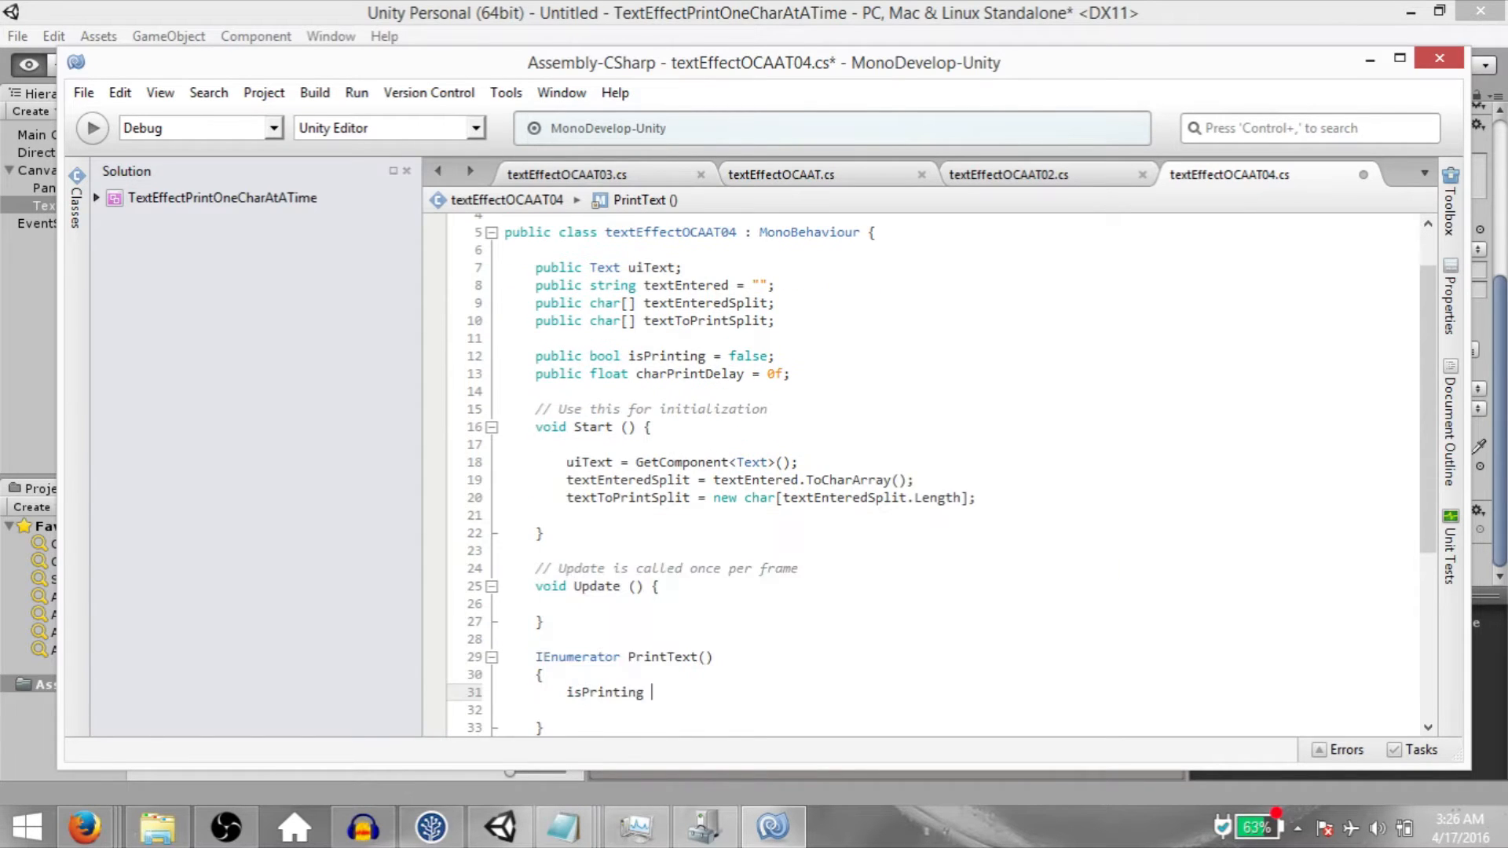
{"action": "type", "text": "= true;"}
{"action": "type", "text": "for(int i = 0; i <"}
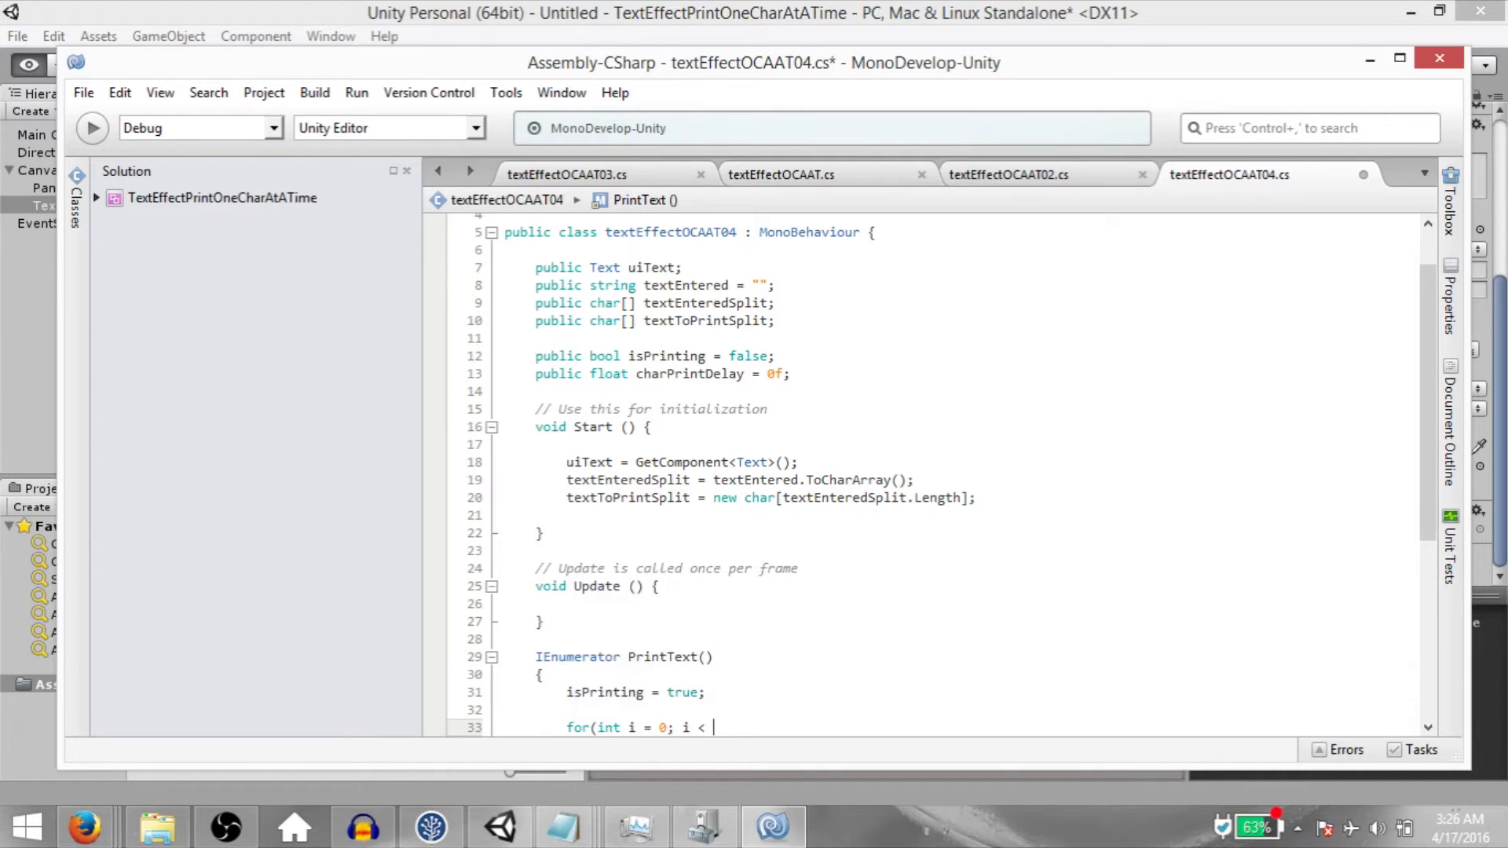
{"action": "type", "text": "textEnteredSplit.l"}
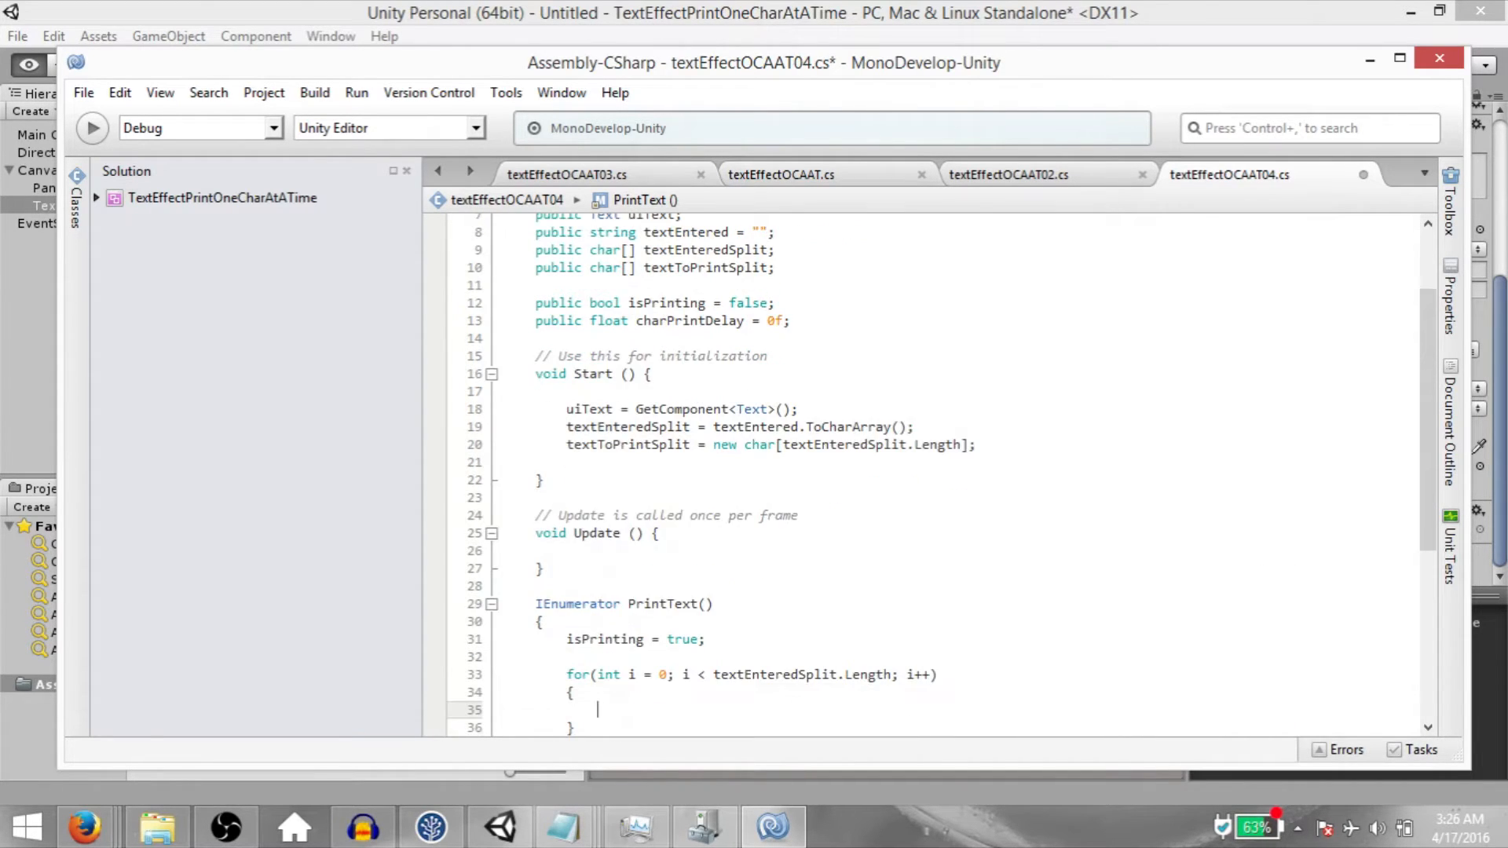
{"action": "type", "text": "textToPrintSplit[i] = textEnteredSplit[i];"}
{"action": "type", "text": "string s"}
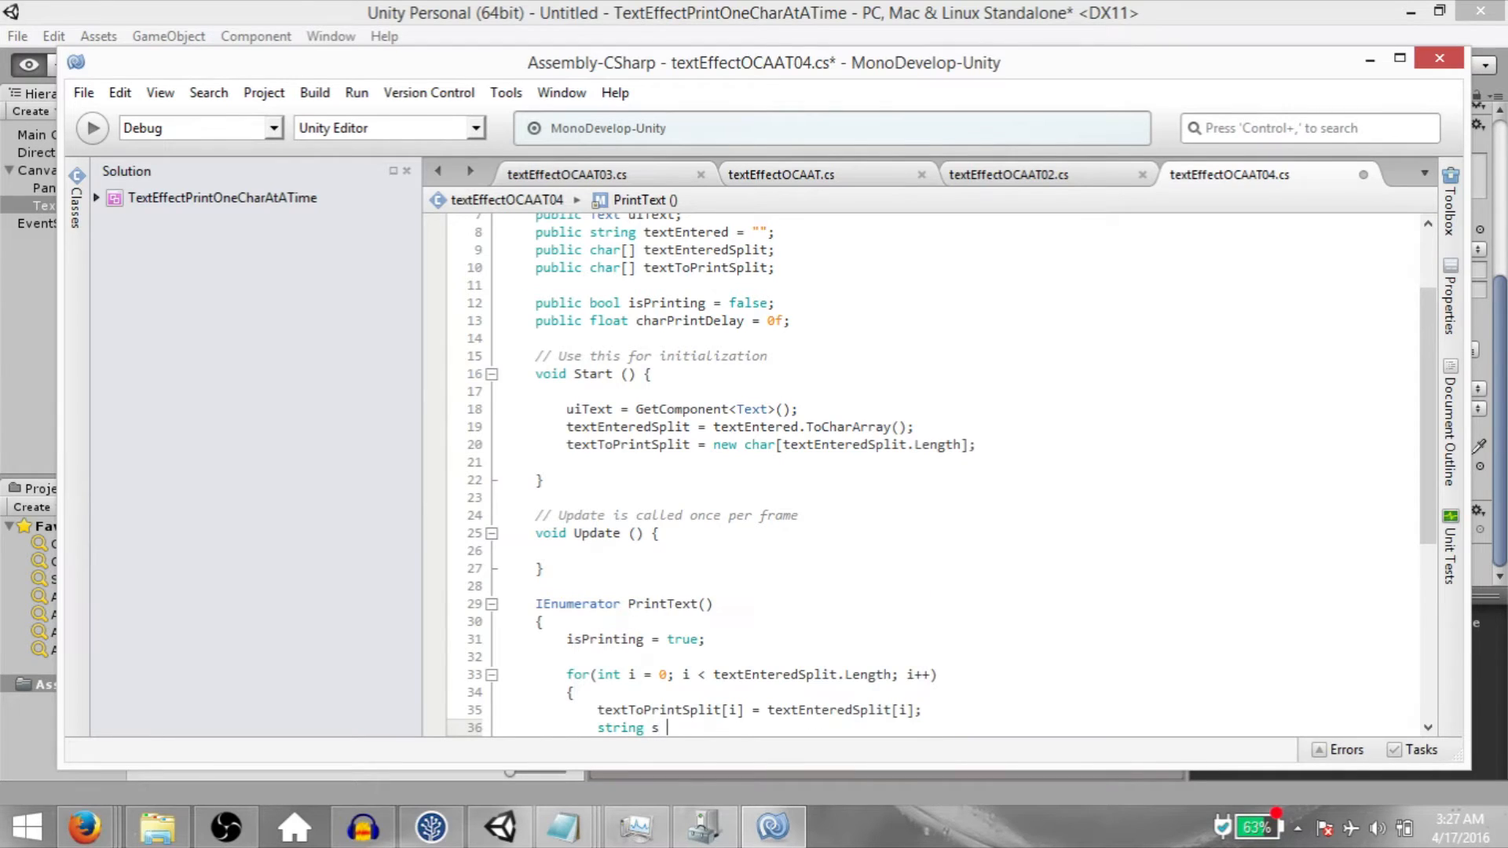
{"action": "type", "text": "= new string("}
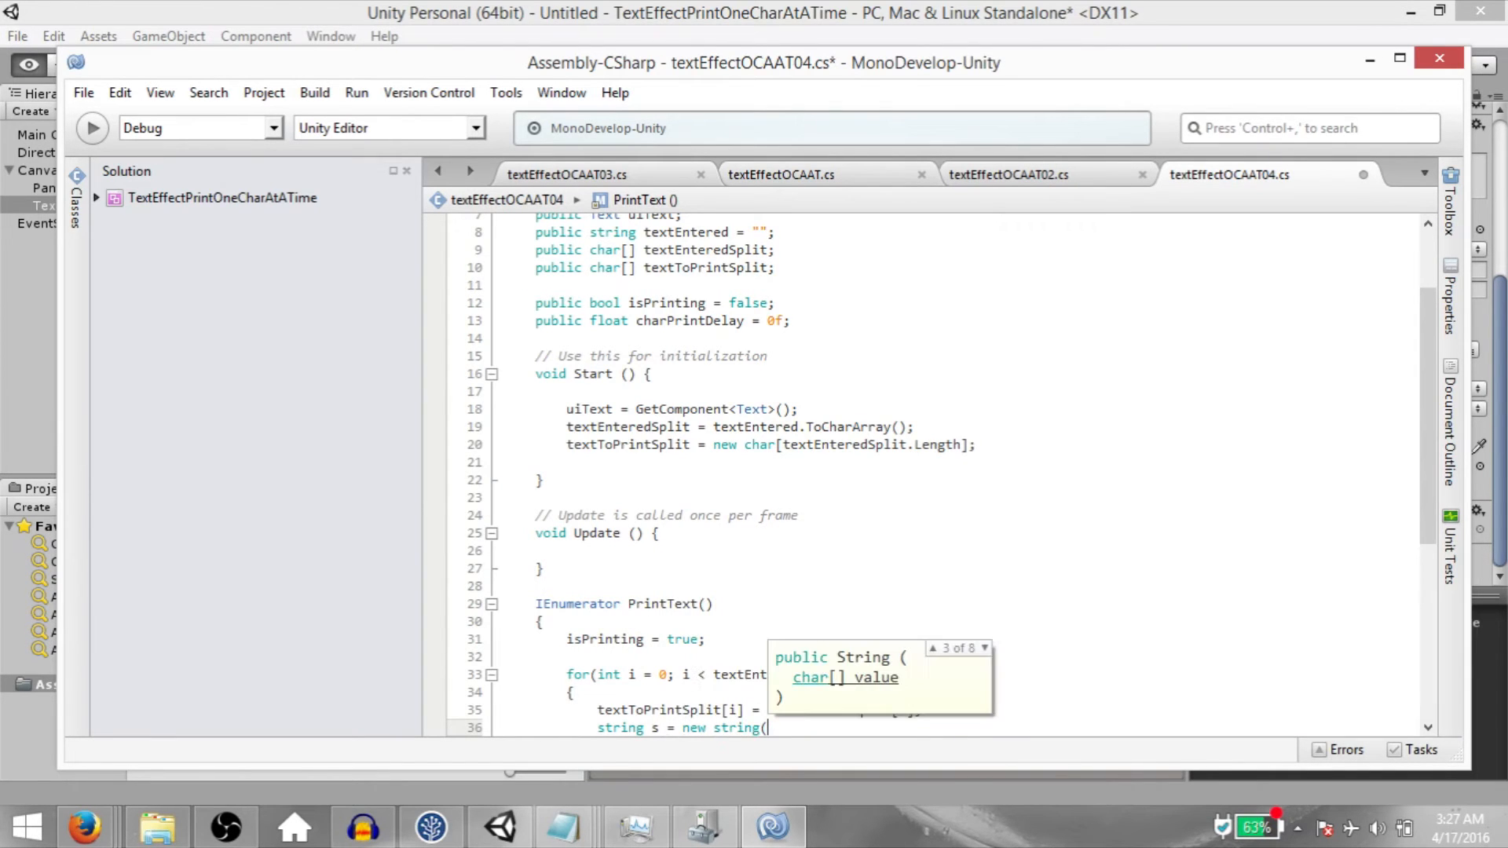
{"action": "type", "text": "texttos"}
{"action": "type", "text": "uiText.text = s;"}
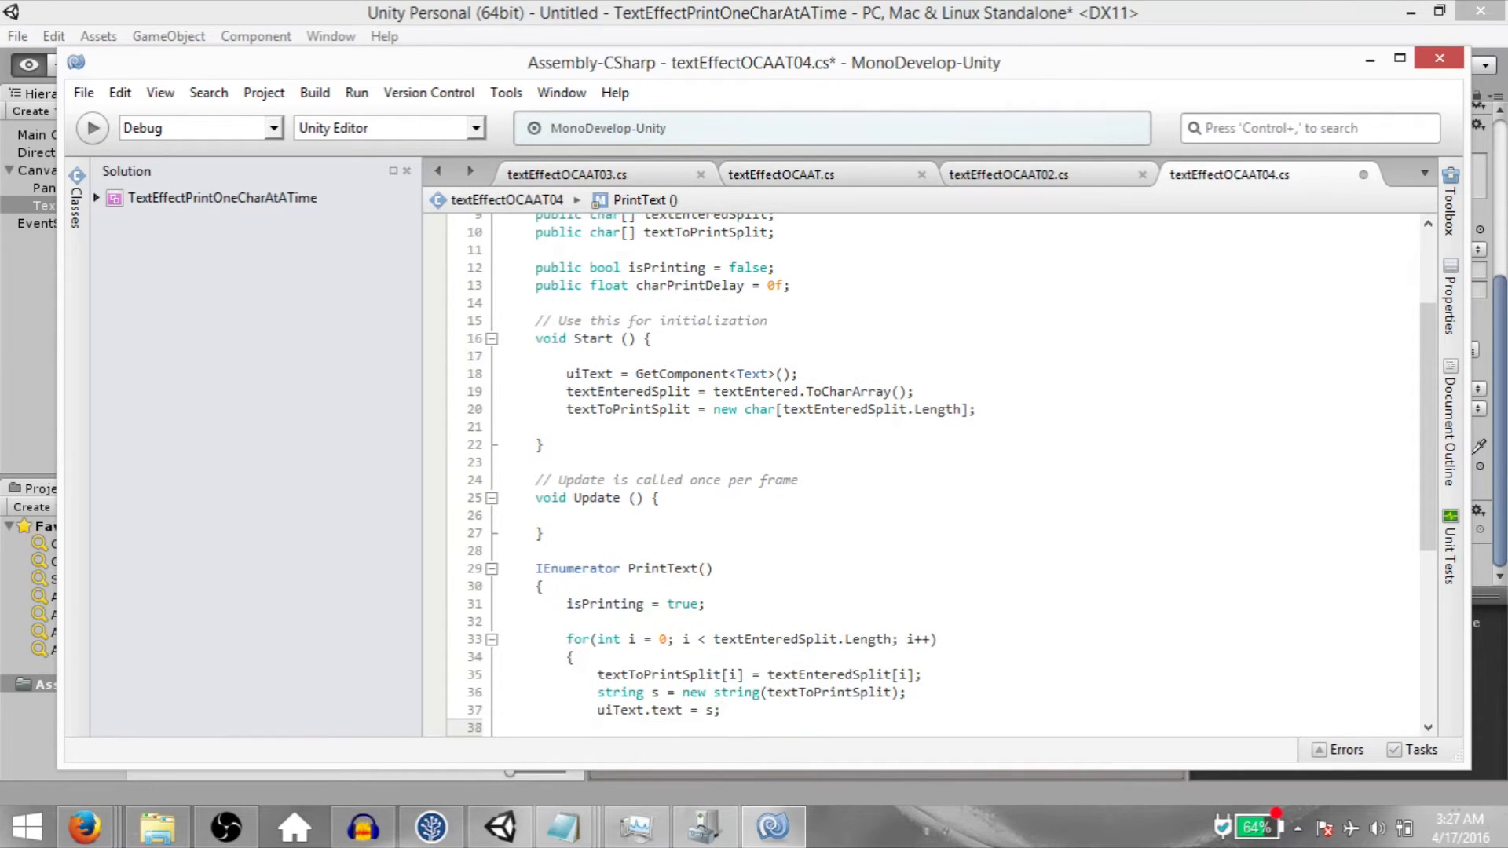
Yield WaitForSeconds(charPrintDelay), reset isPrinting, and begin Update's if(Input...) Space check.
{"action": "type", "text": "yield return new"}
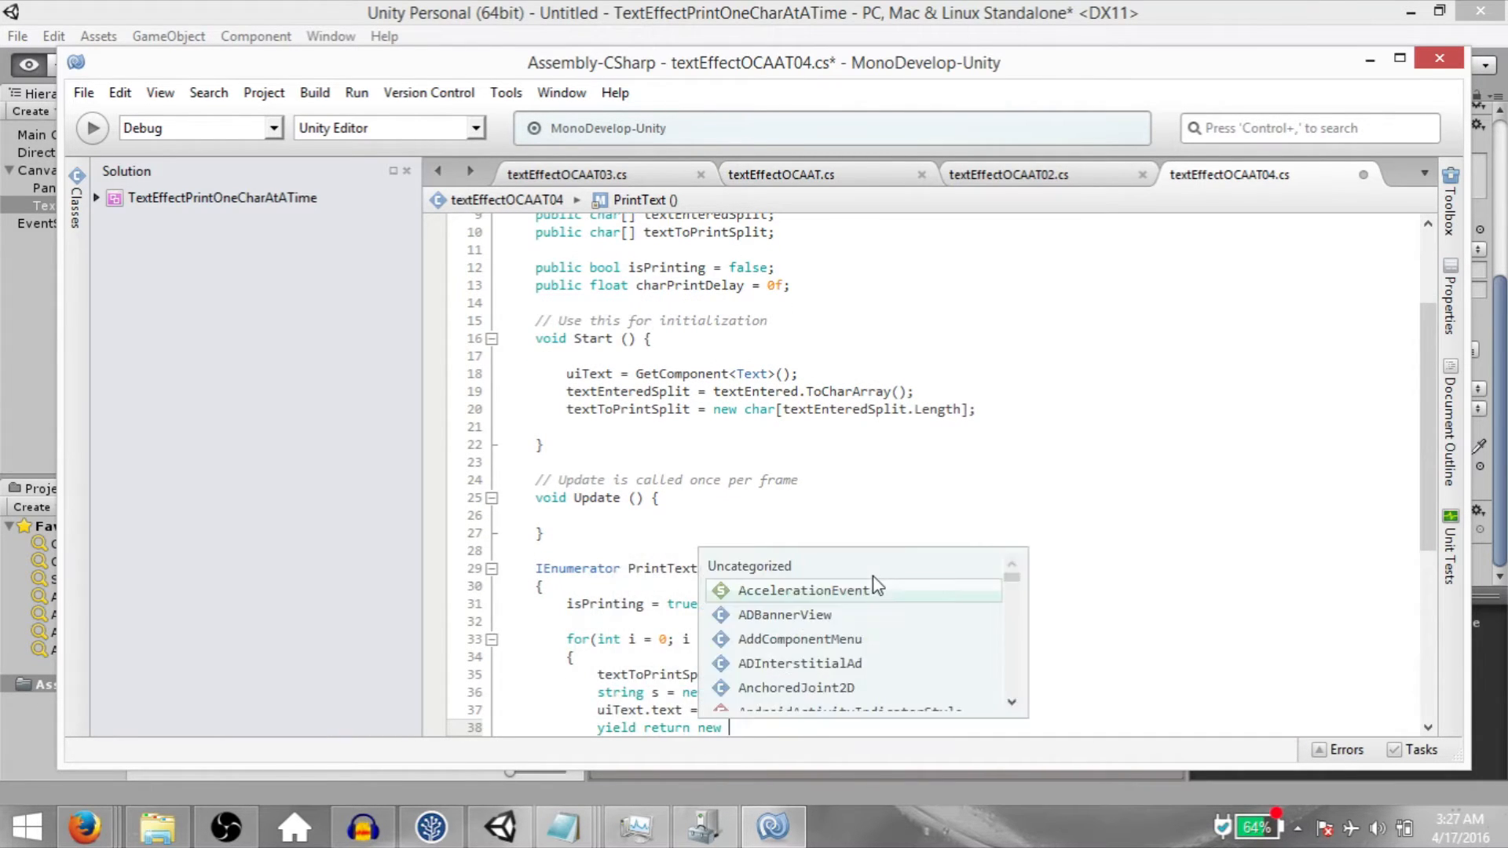
{"action": "type", "text": "WaitForSeconds(charp"}
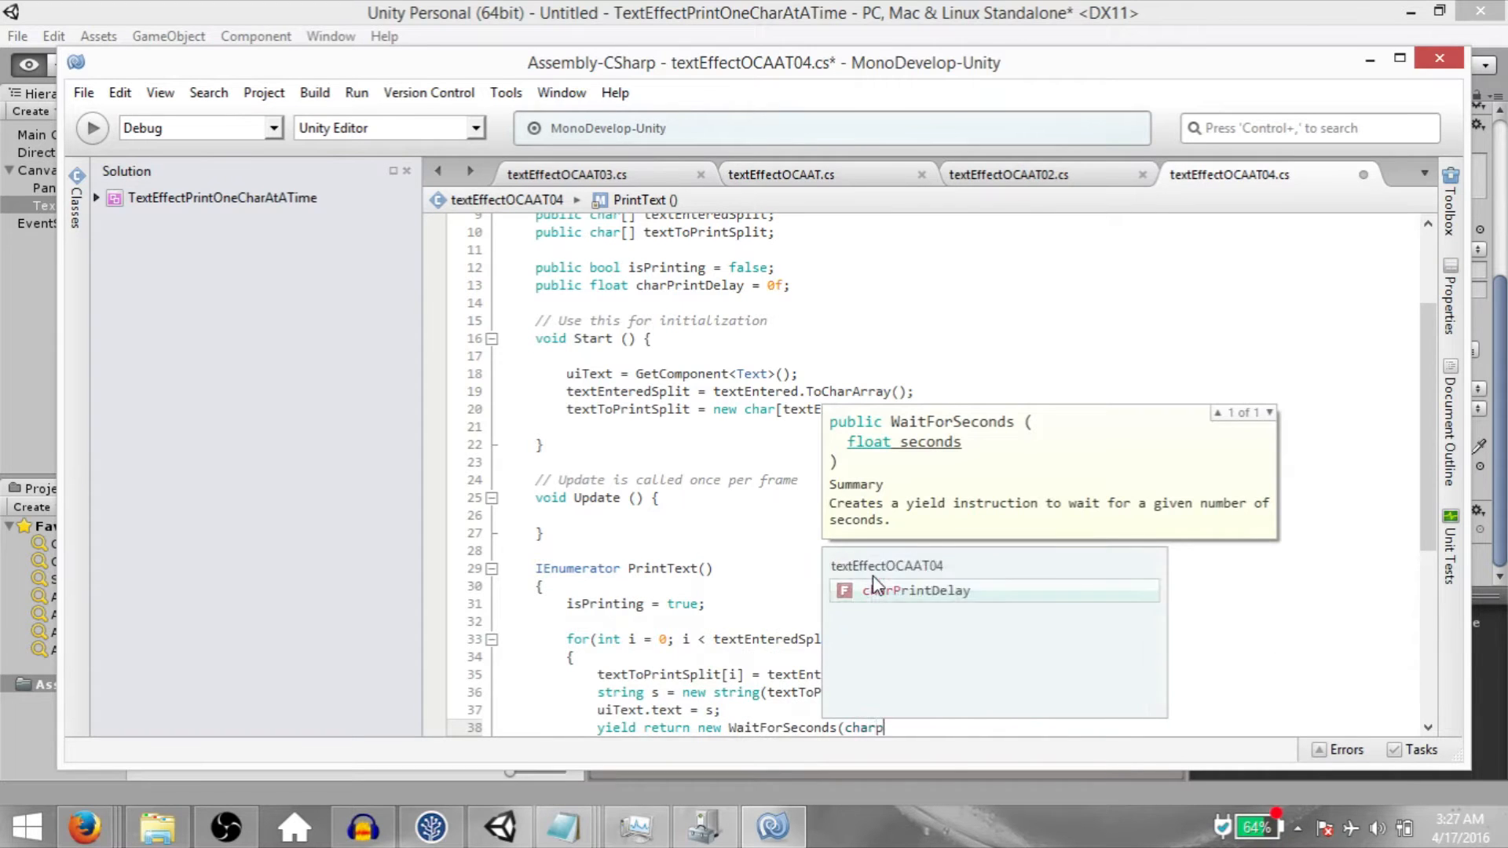
{"action": "type", "text": "ispri"}
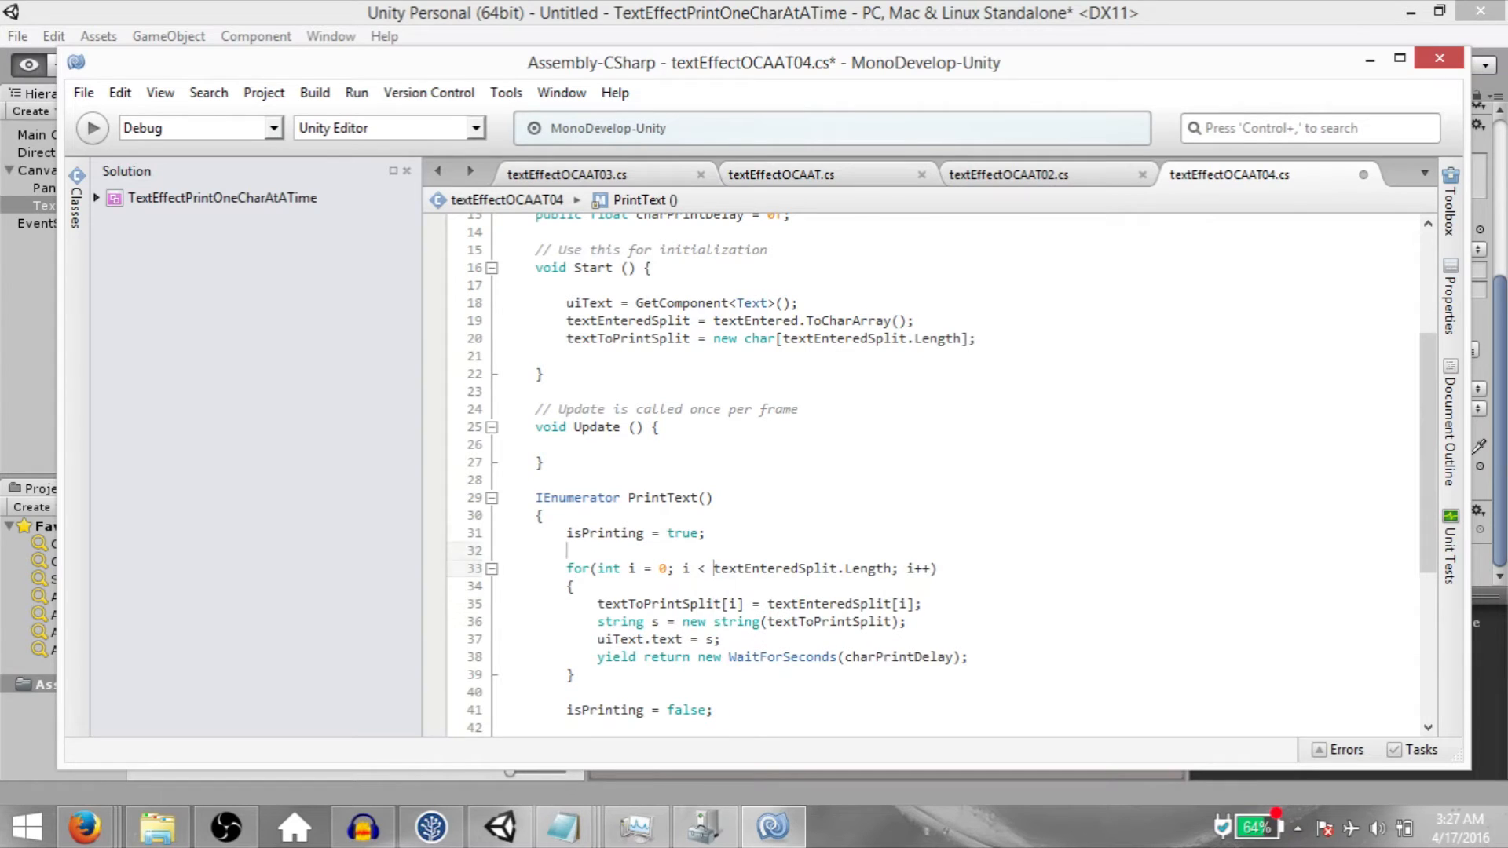
{"action": "type", "text": "if(in"}
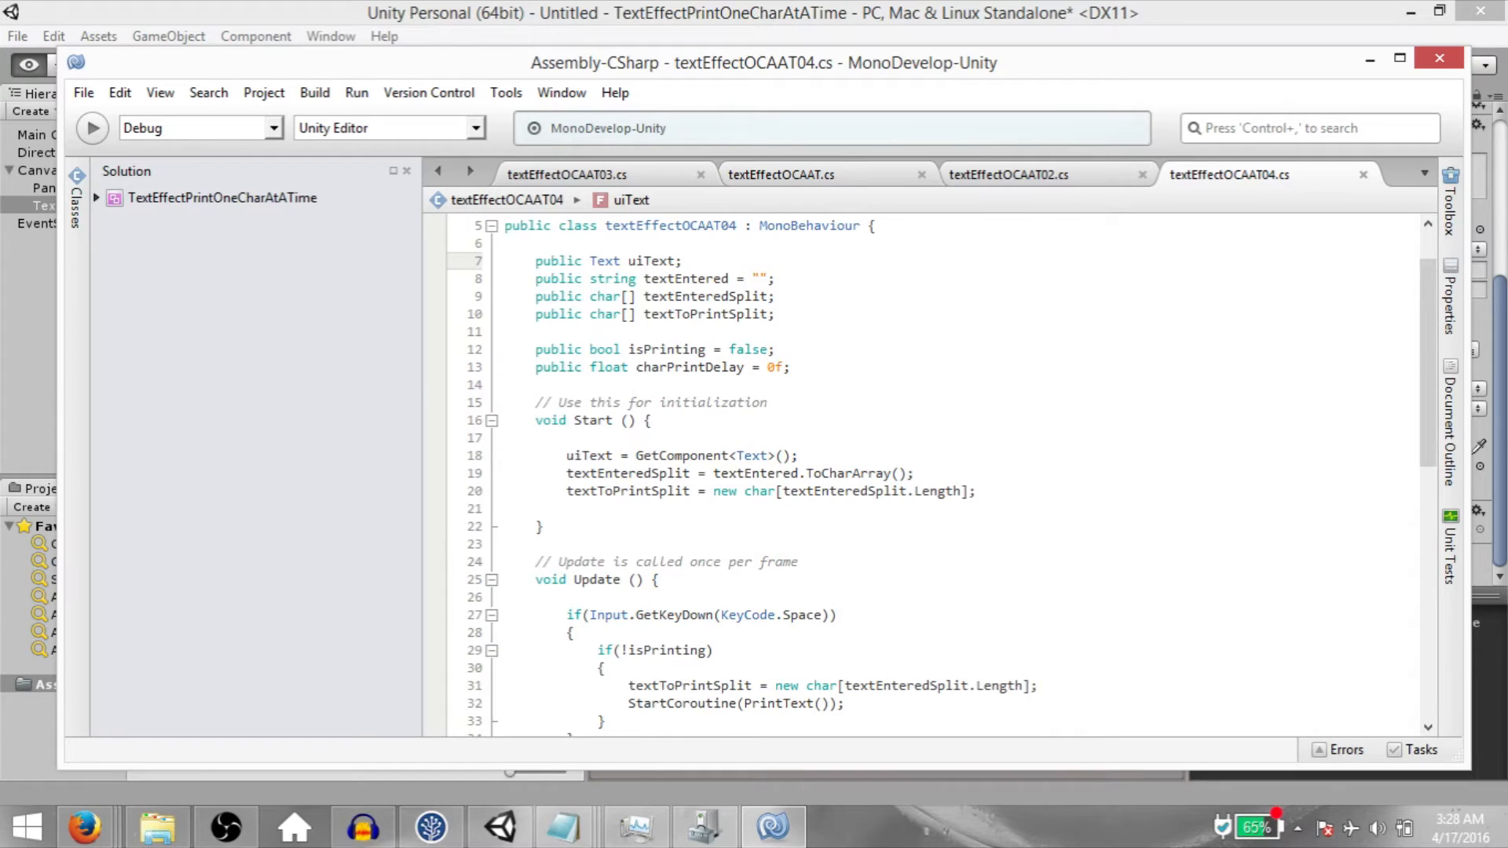
Add the [Multiline] attribute above the textEntered string field.
{"action": "type", "text": "[multiline"}
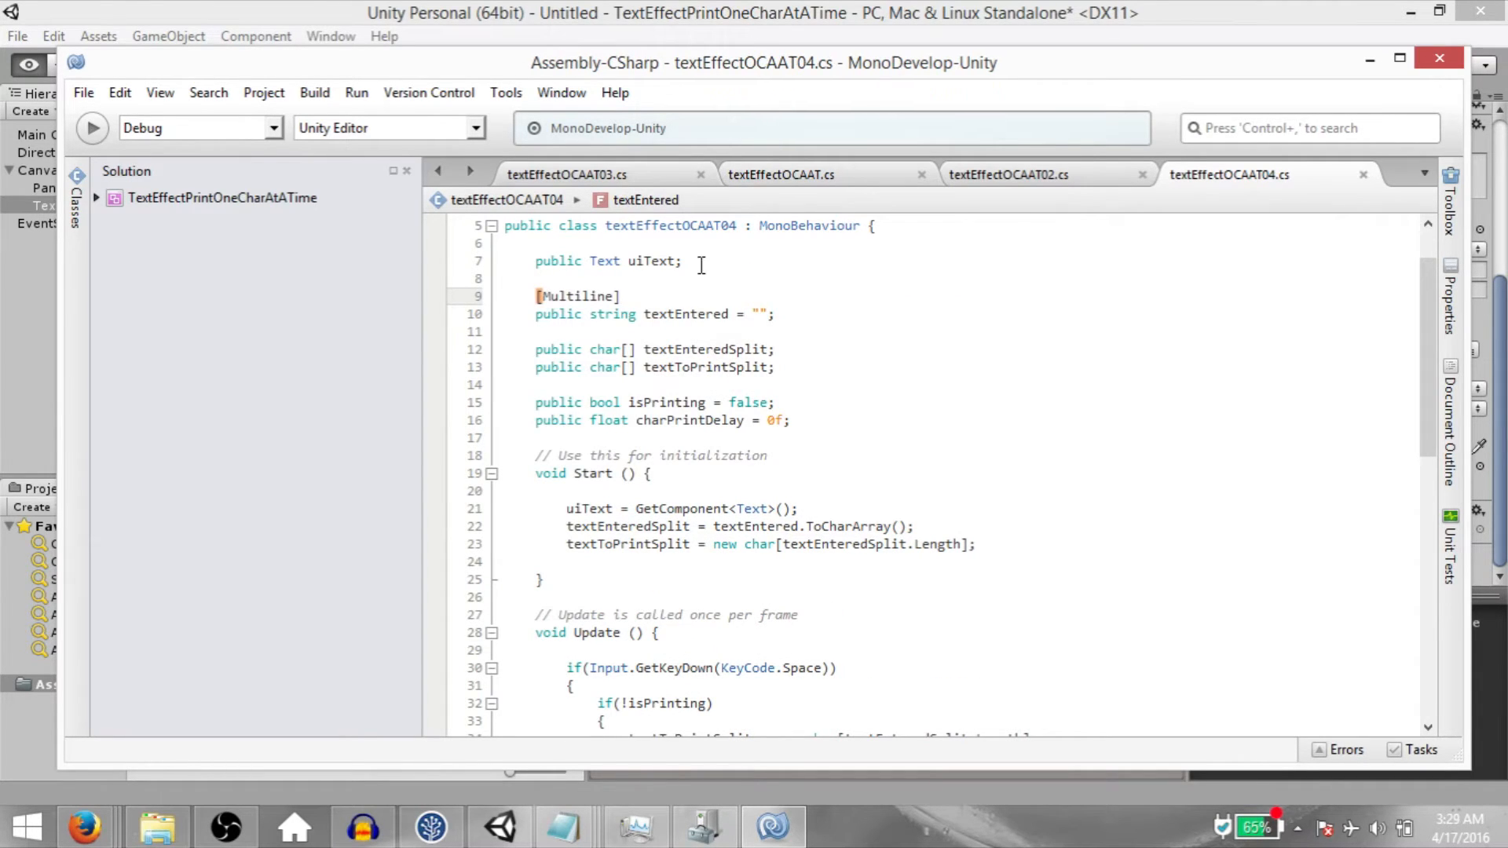
{"action": "scroll", "scroll_direction": "down", "scroll_amount": 3}
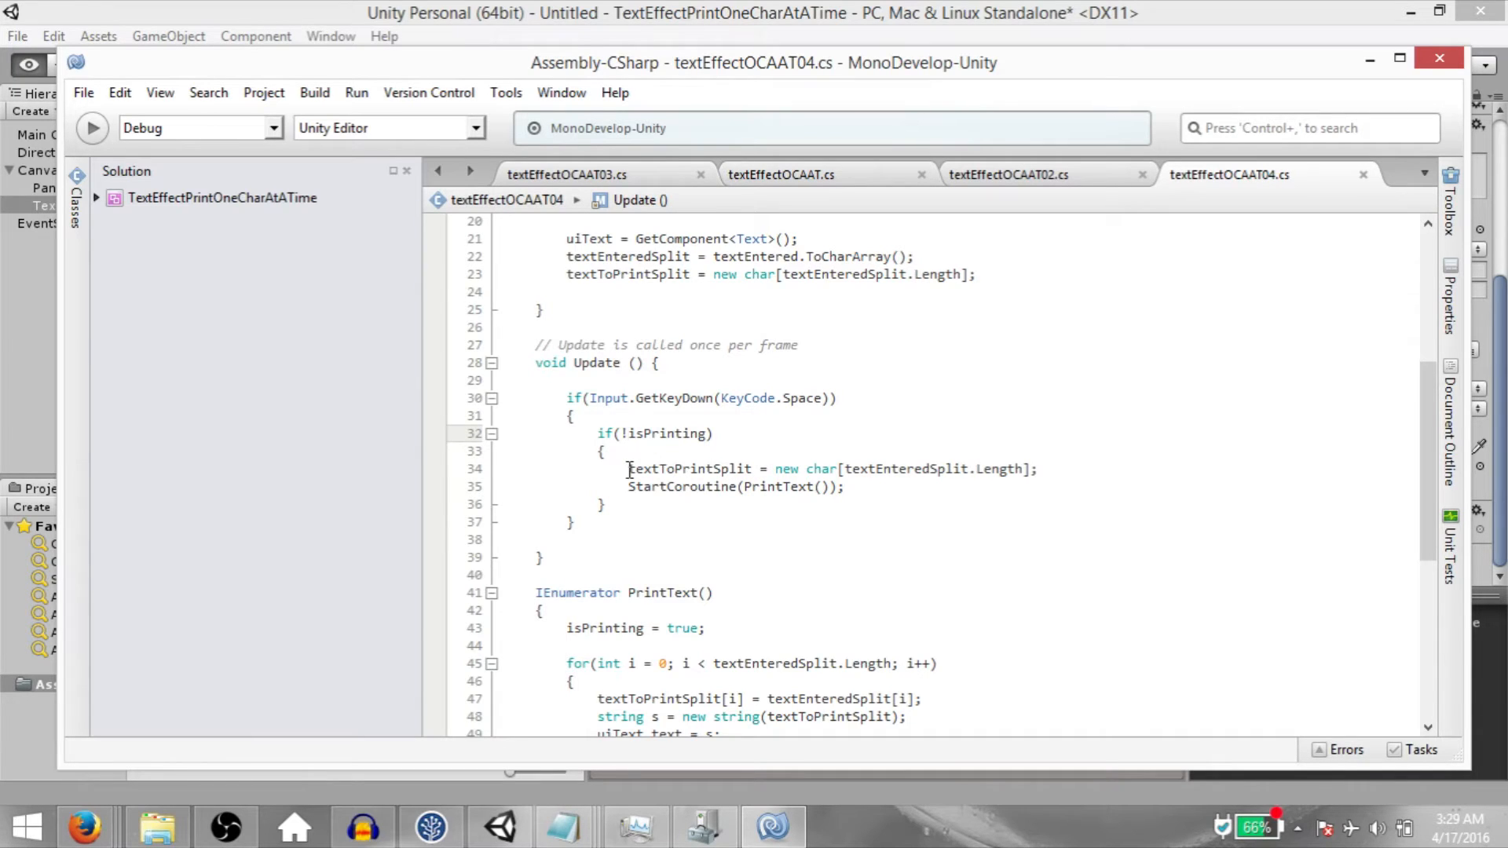
{"action": "mouse_move", "coordinate": [639, 480]}
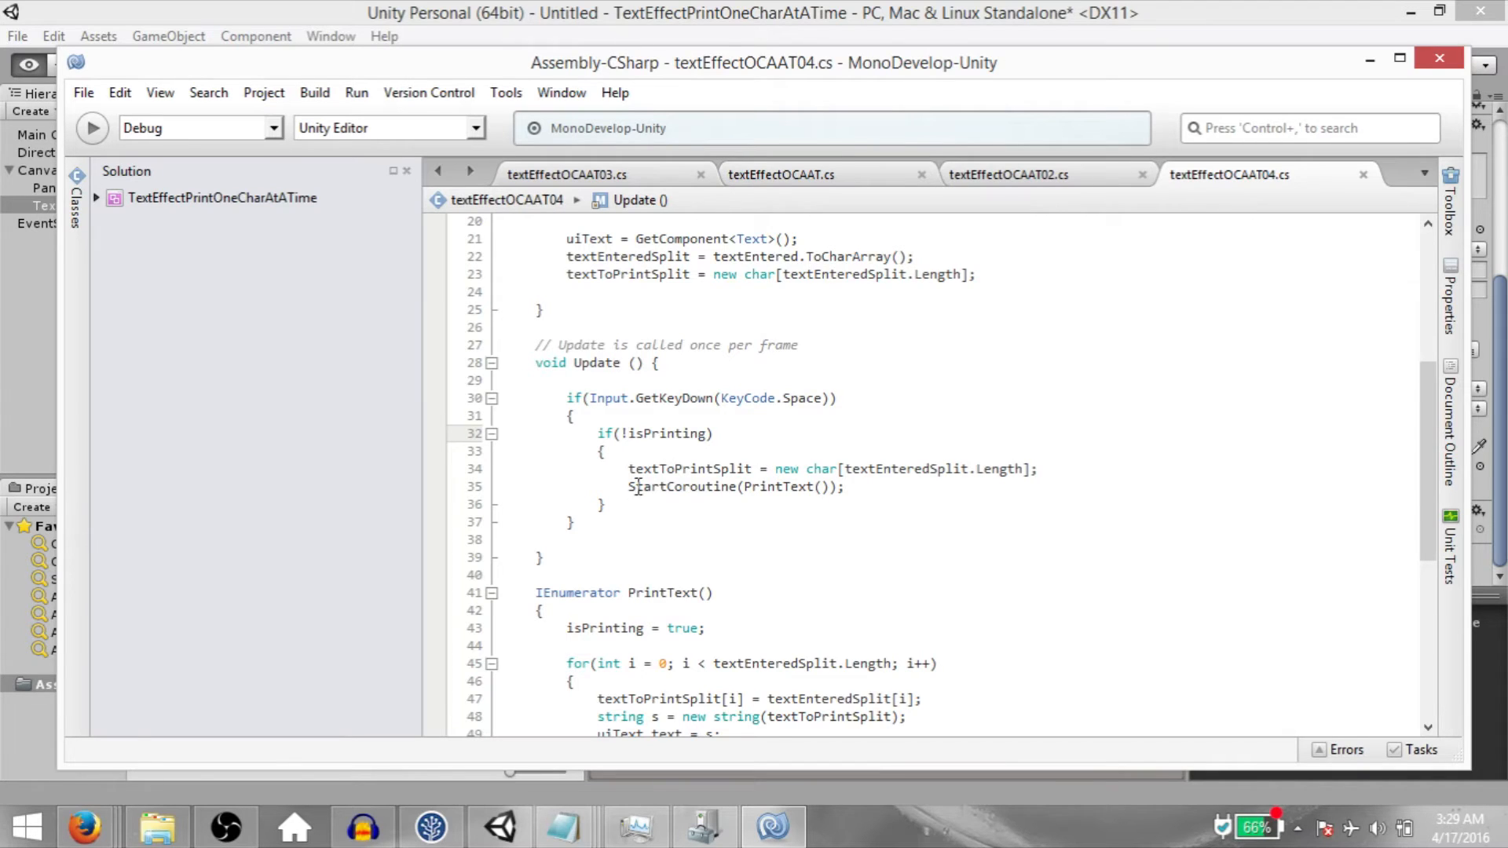
{"action": "double_click", "coordinate": [680, 487]}
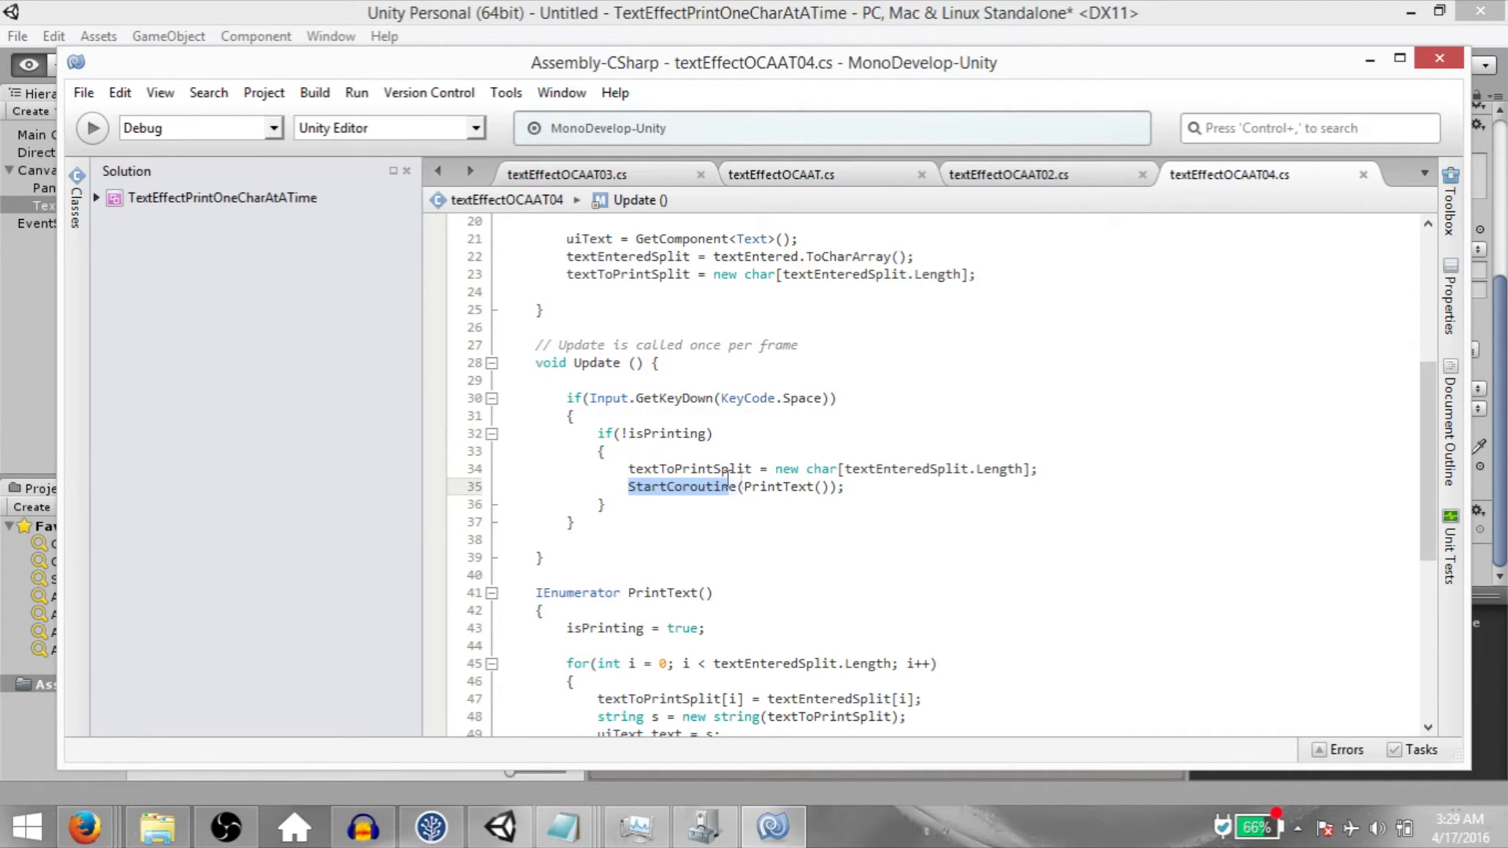
{"action": "scroll", "scroll_direction": "down", "scroll_amount": 3}
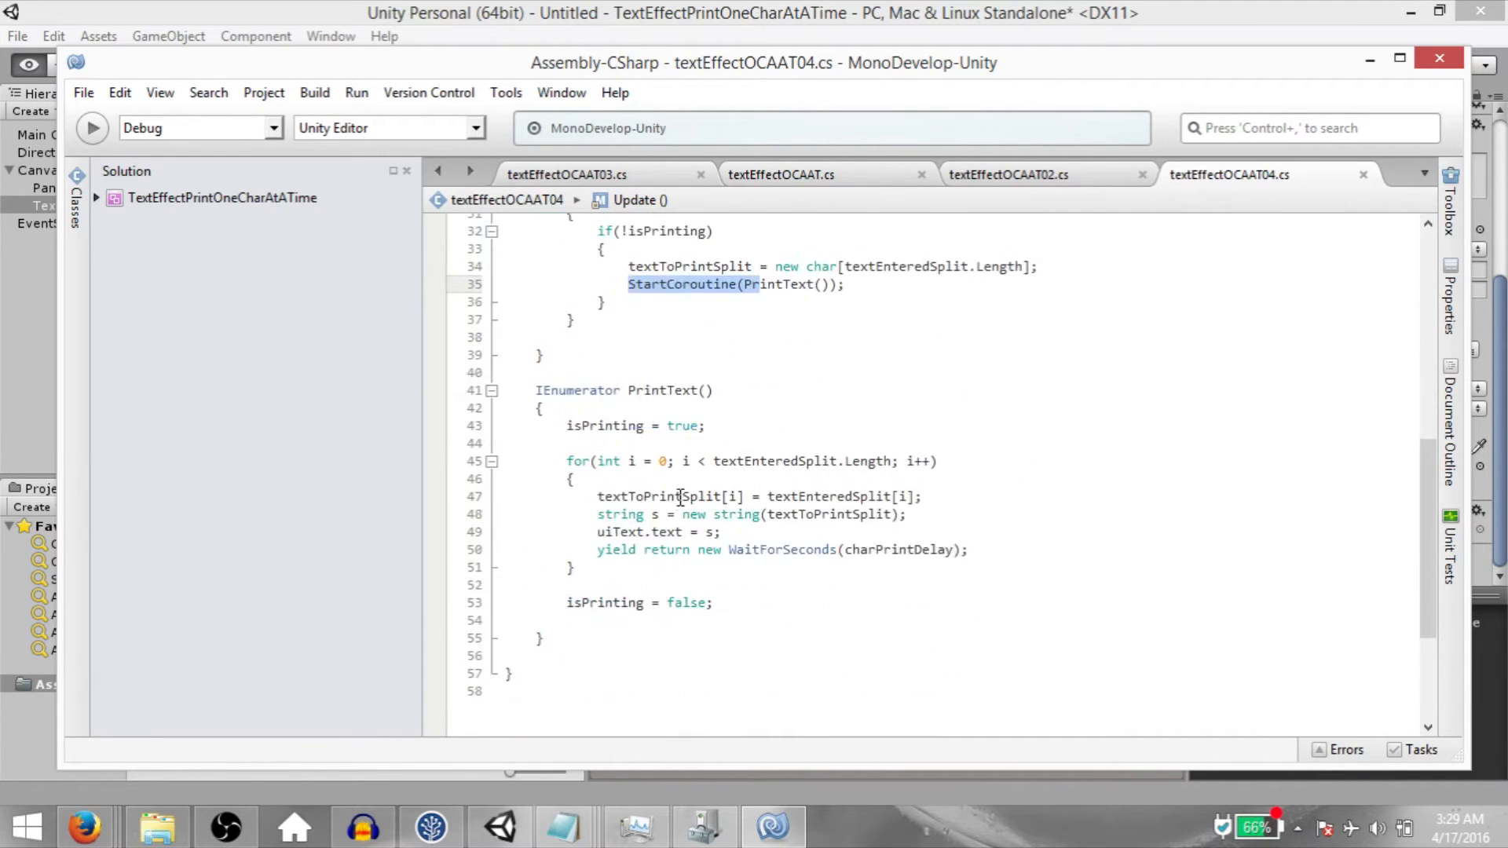
{"action": "double_click", "coordinate": [666, 391]}
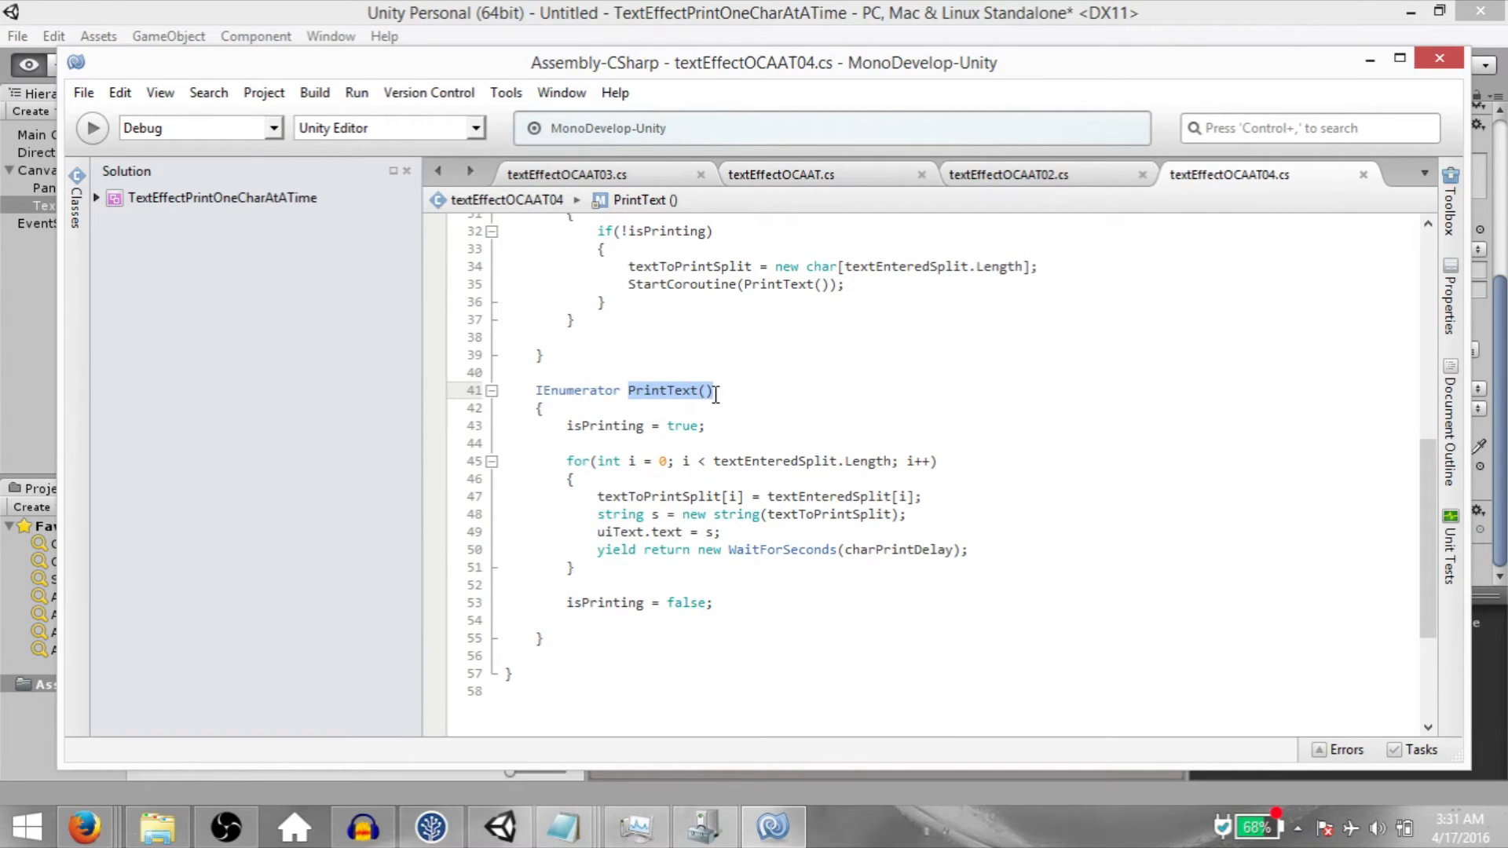
{"action": "mouse_move", "coordinate": [653, 409]}
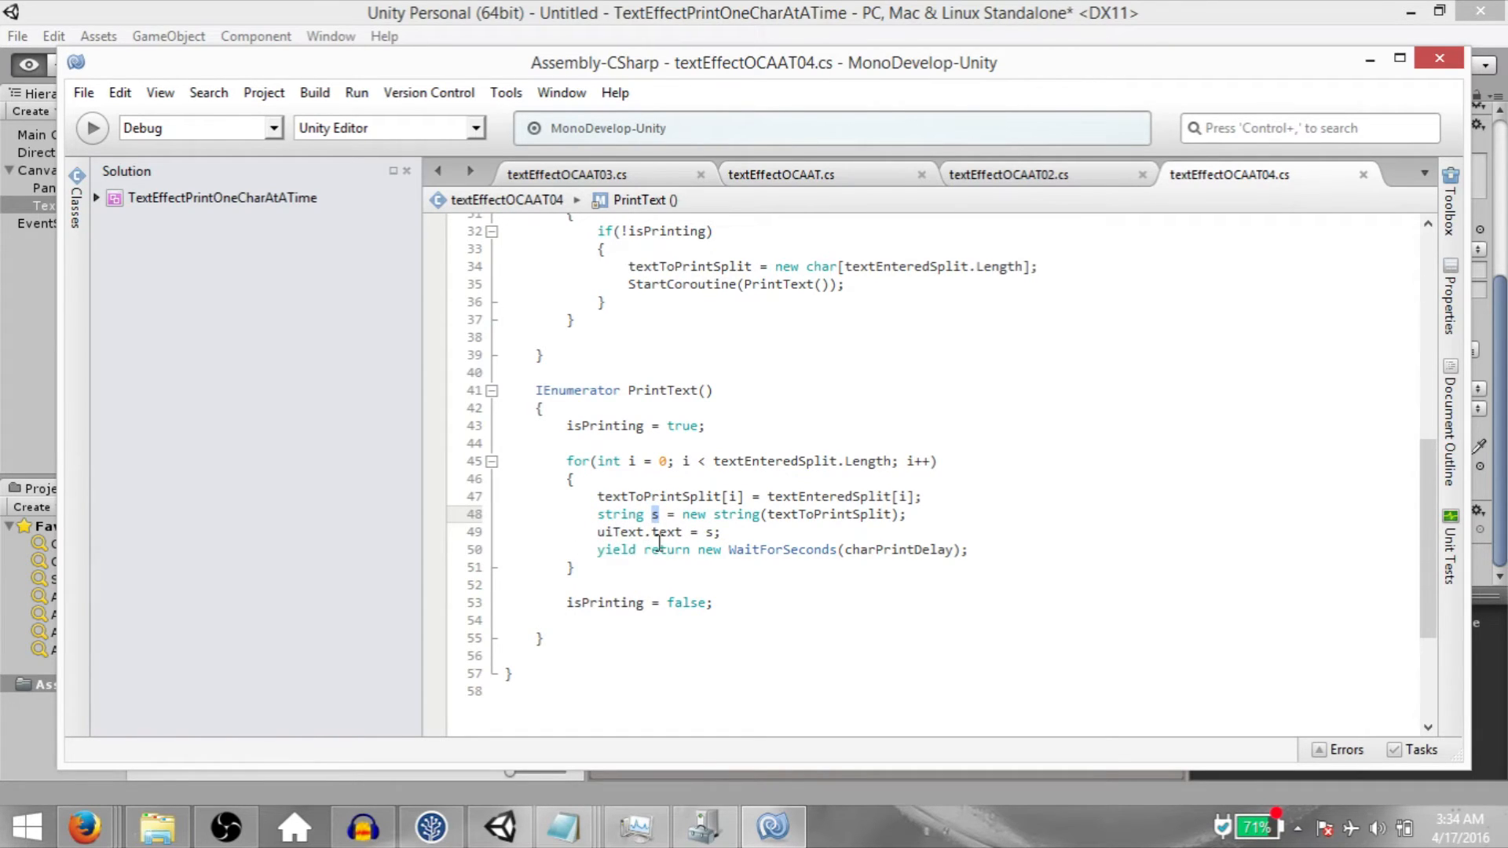
{"action": "mouse_move", "coordinate": [660, 514]}
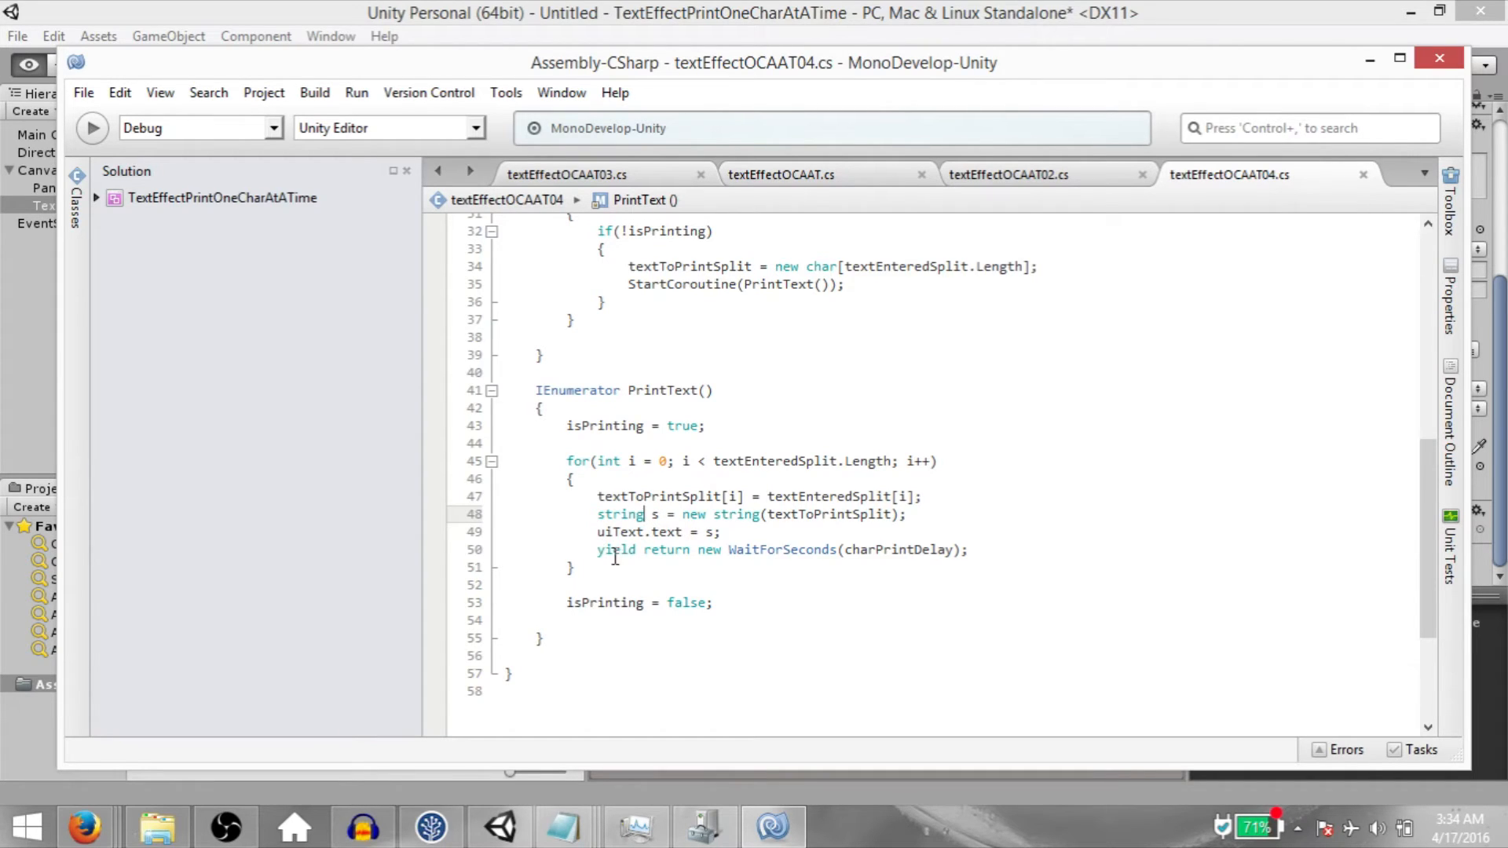
{"action": "mouse_move", "coordinate": [865, 586]}
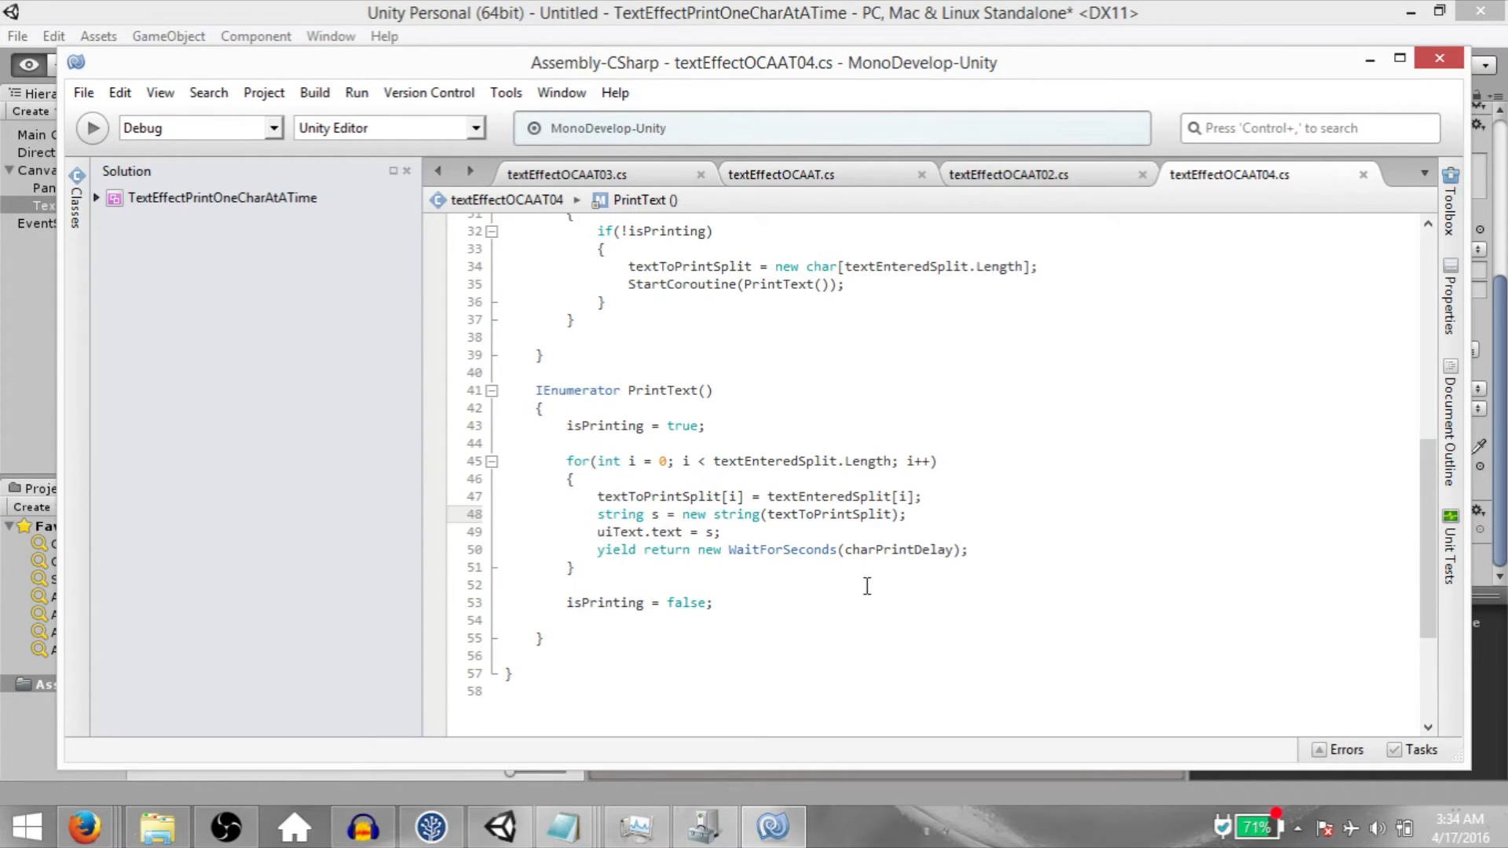
Review the yield wait line and the !isPrinting check, then return to the Unity editor.
{"action": "double_click", "coordinate": [889, 550]}
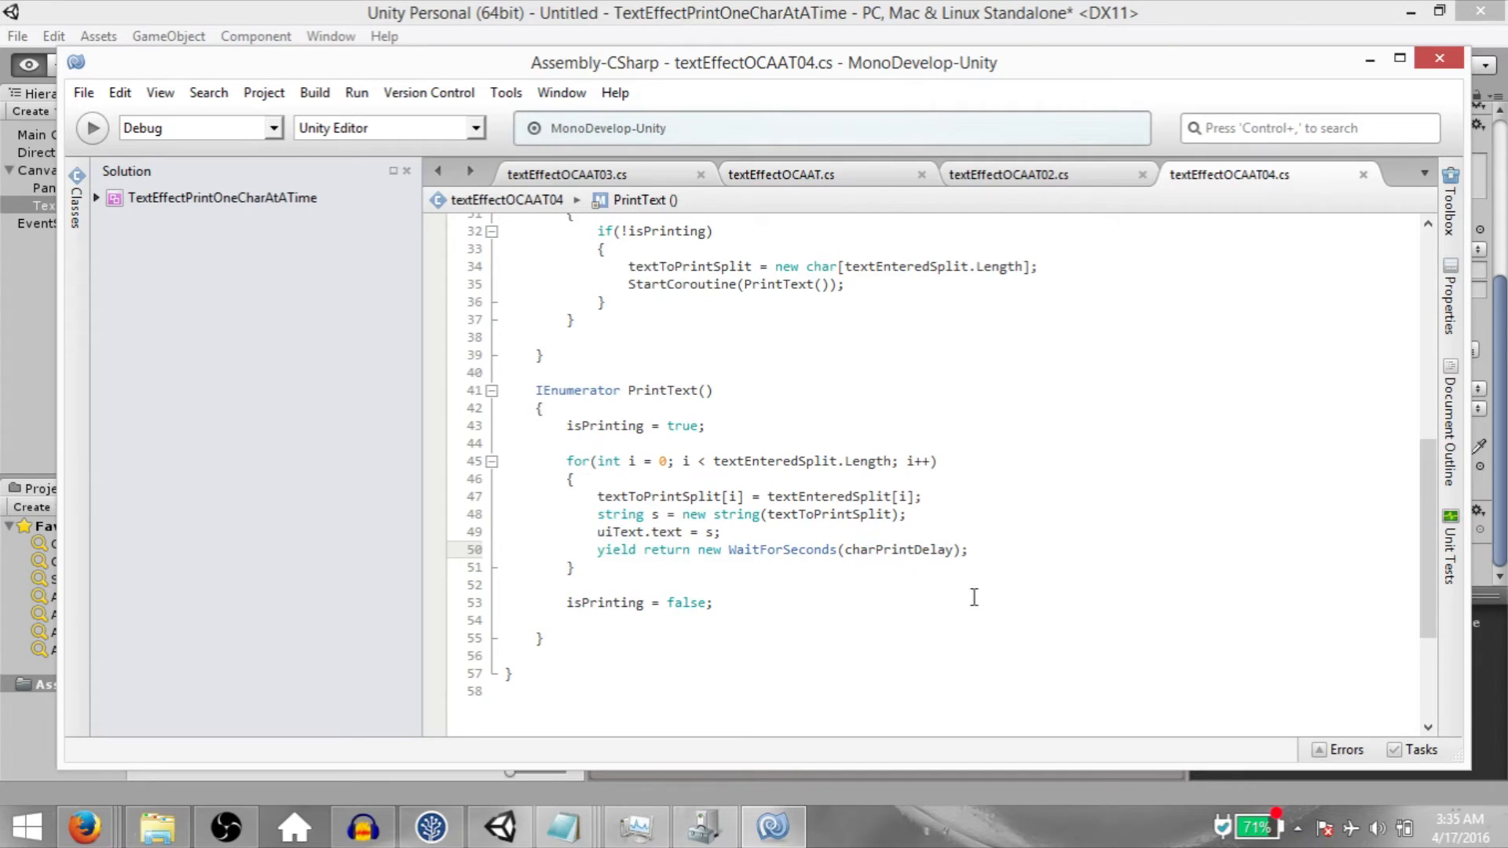
{"action": "mouse_move", "coordinate": [872, 550]}
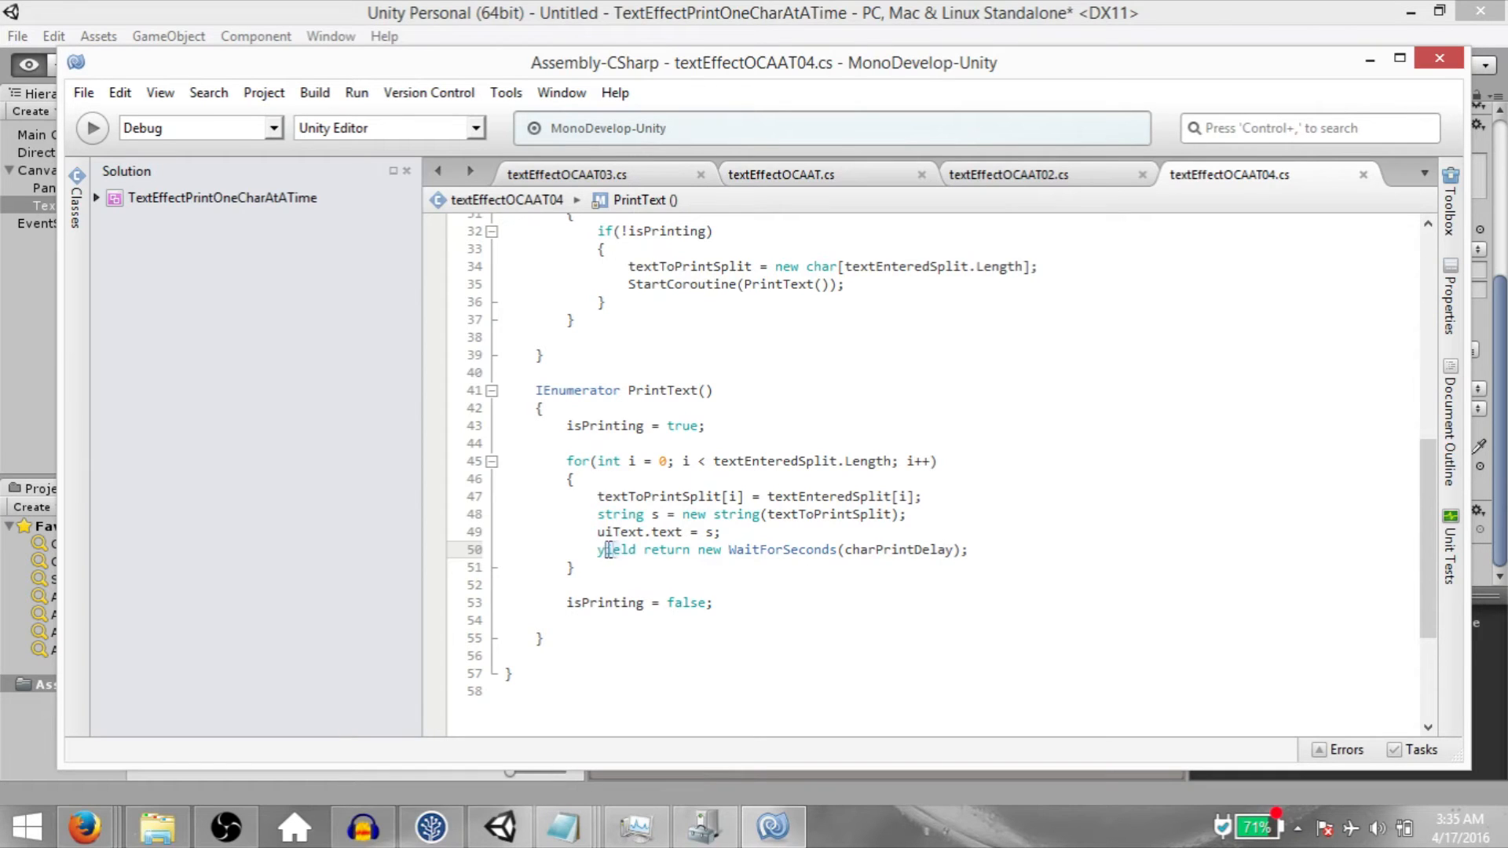
{"action": "left_click_drag", "start_coordinate": [599, 550], "coordinate": [952, 550]}
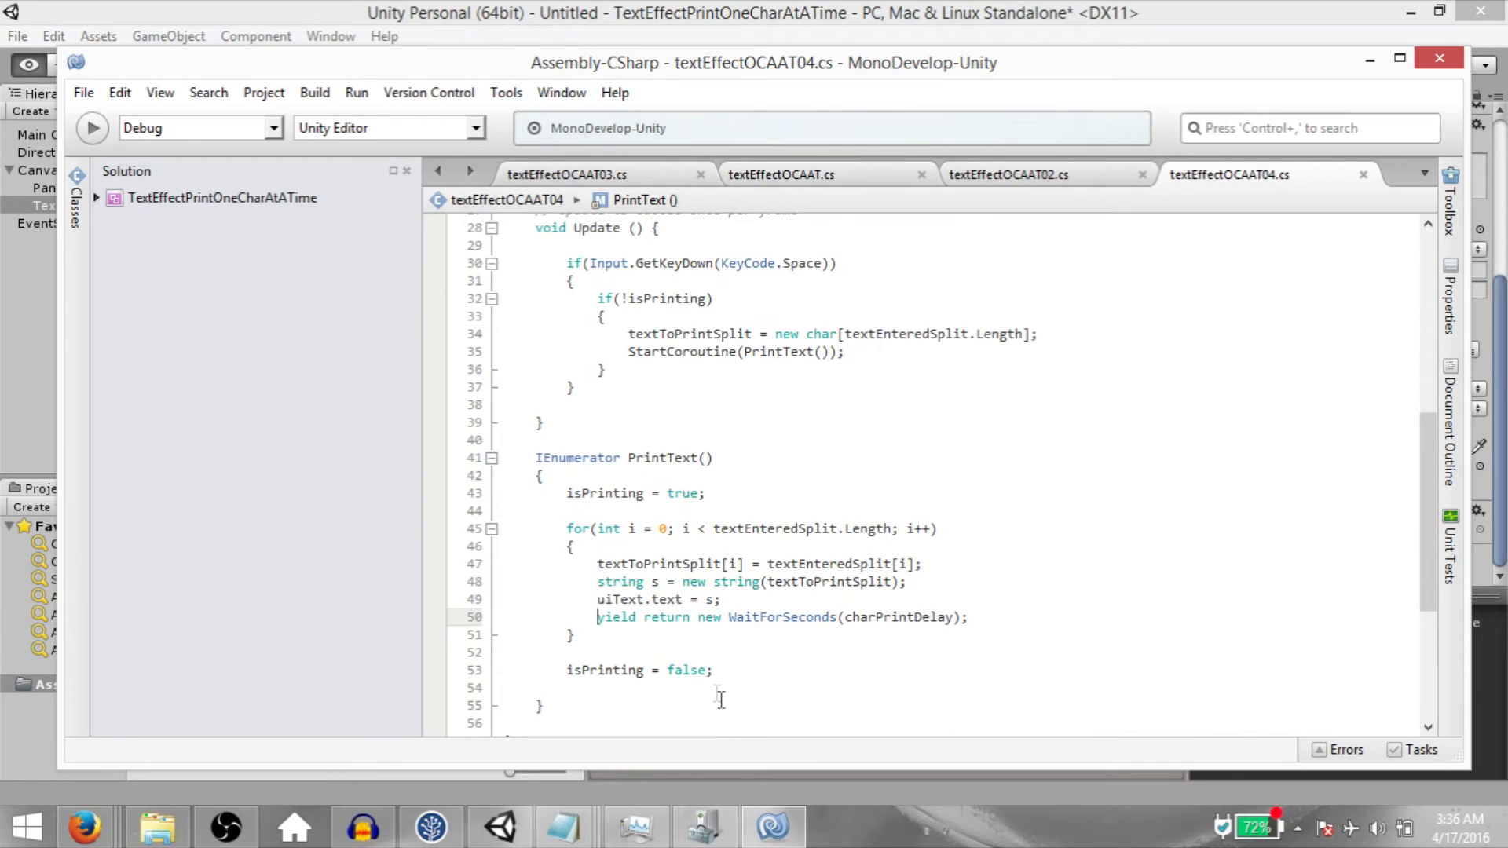
{"action": "mouse_move", "coordinate": [795, 421]}
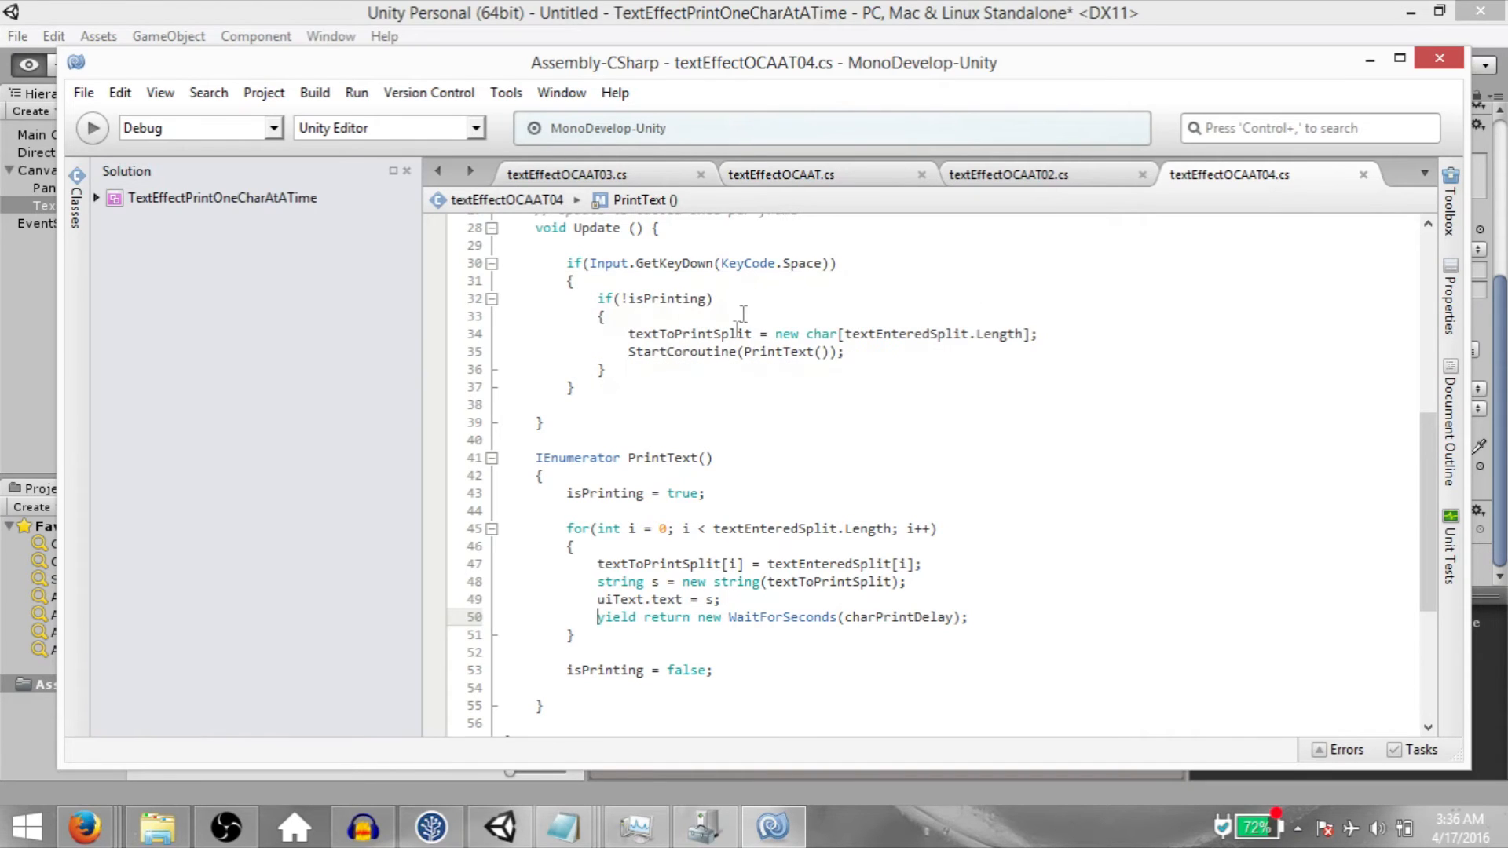
{"action": "left_click", "coordinate": [598, 298]}
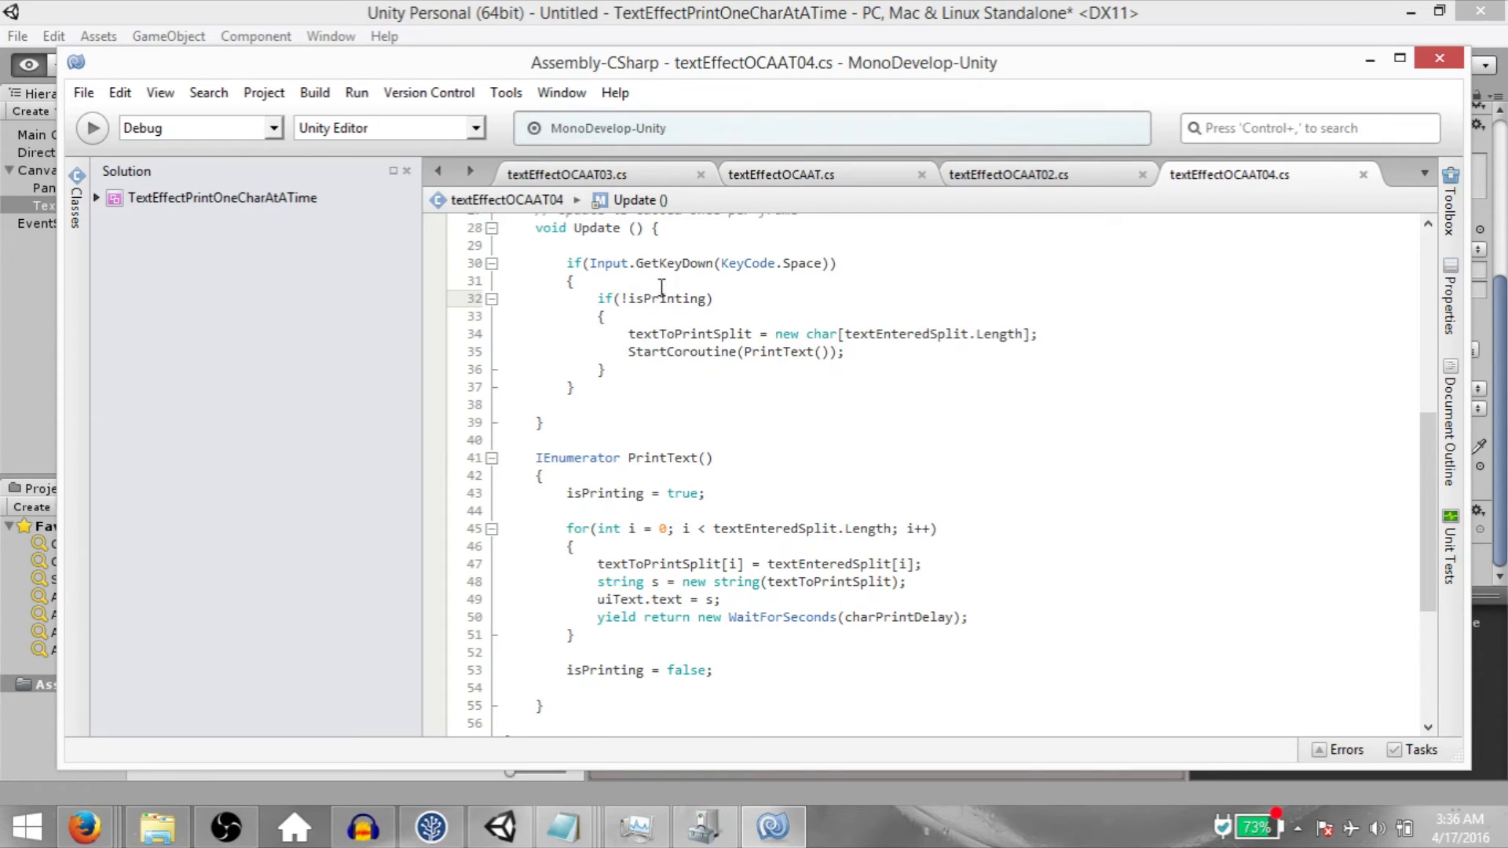
{"action": "mouse_move", "coordinate": [653, 294]}
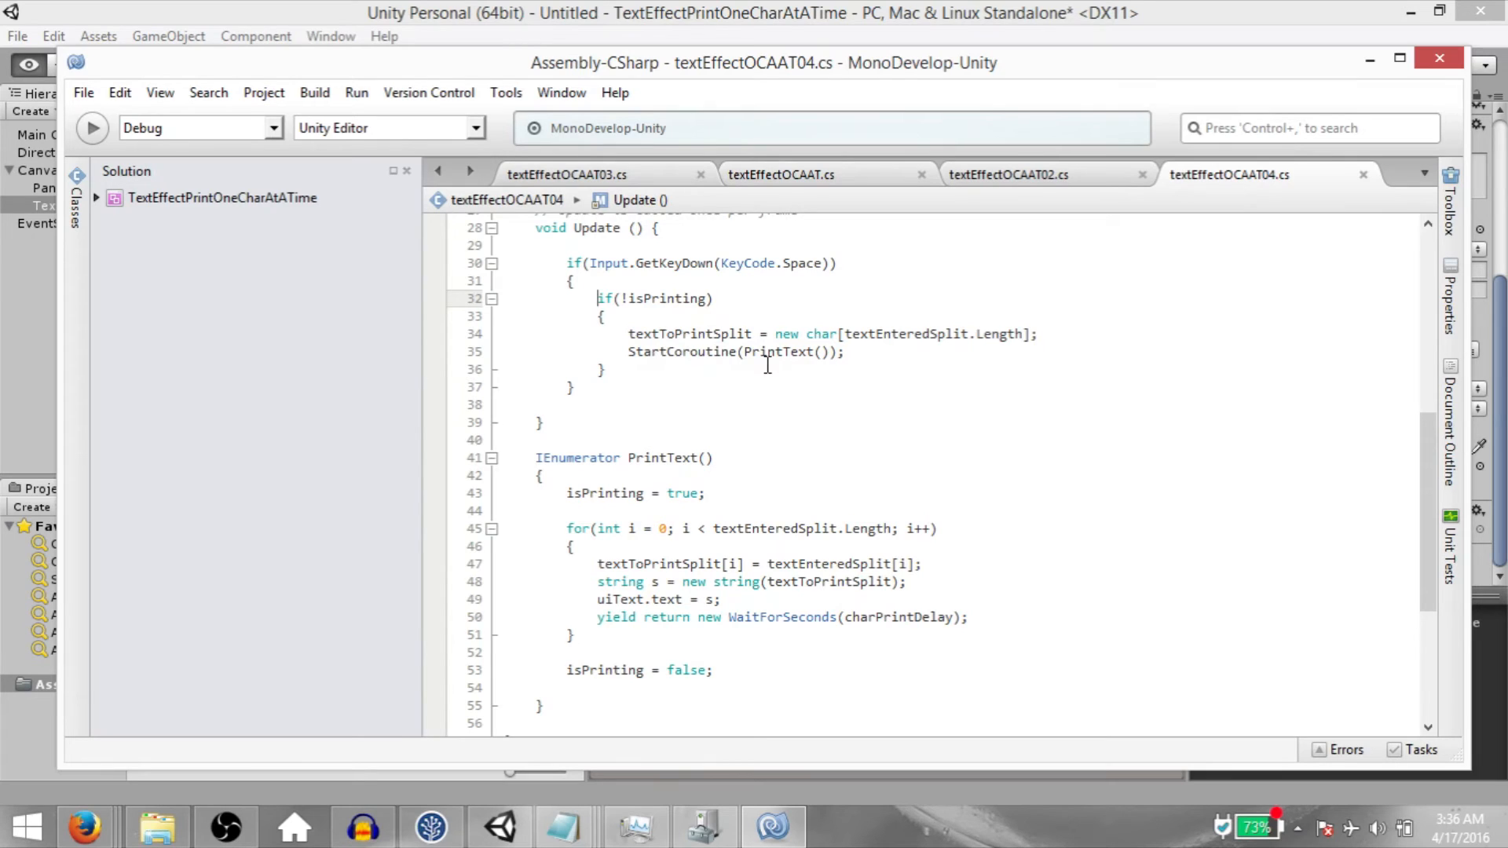
{"action": "left_click", "coordinate": [498, 825]}
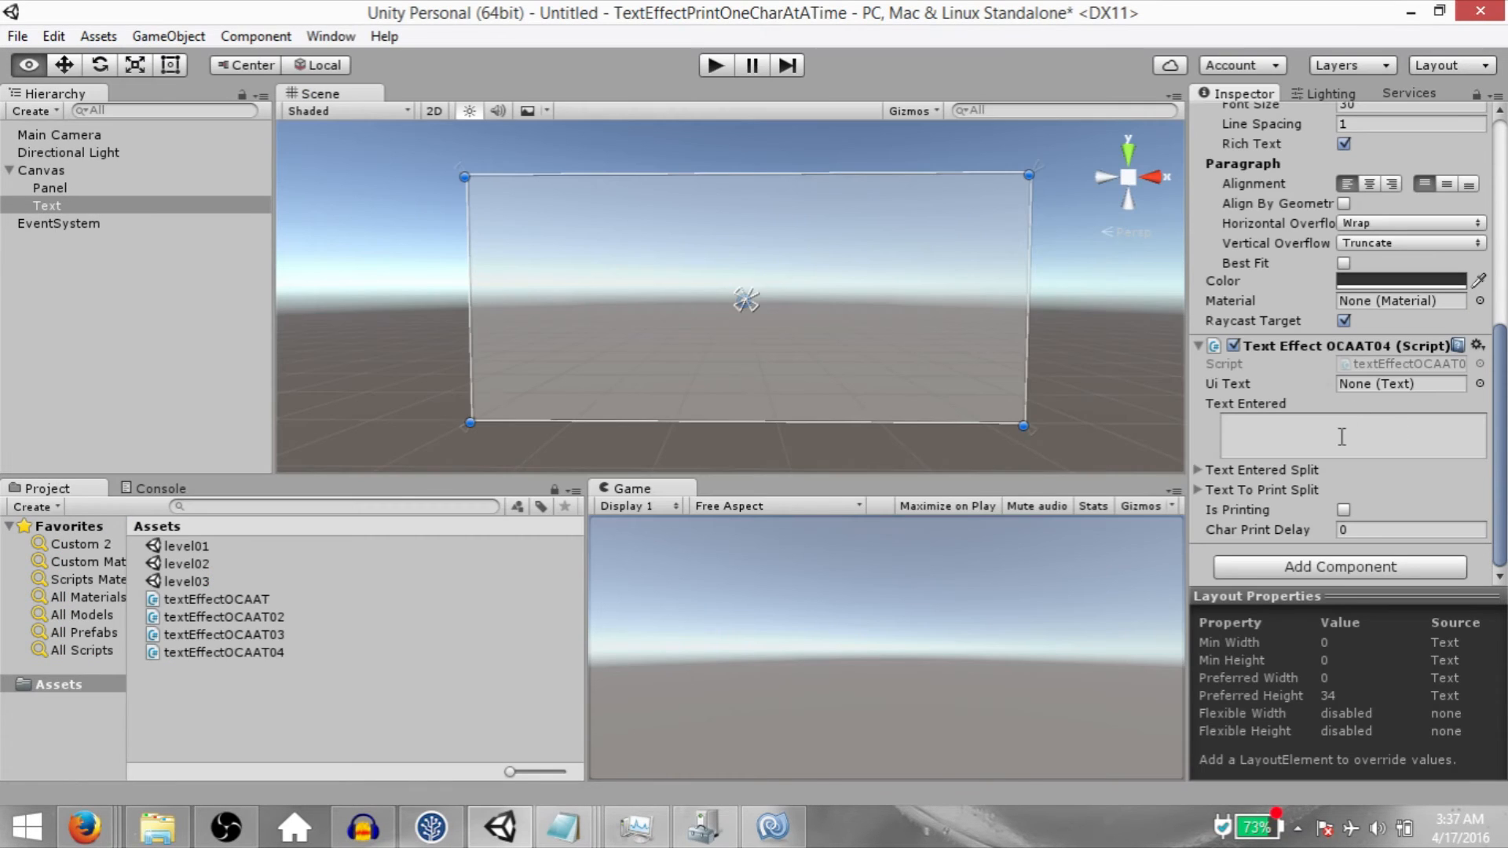
Fill Text Entered with three lines starting 'This is the first line.'.
{"action": "left_click", "coordinate": [1346, 435]}
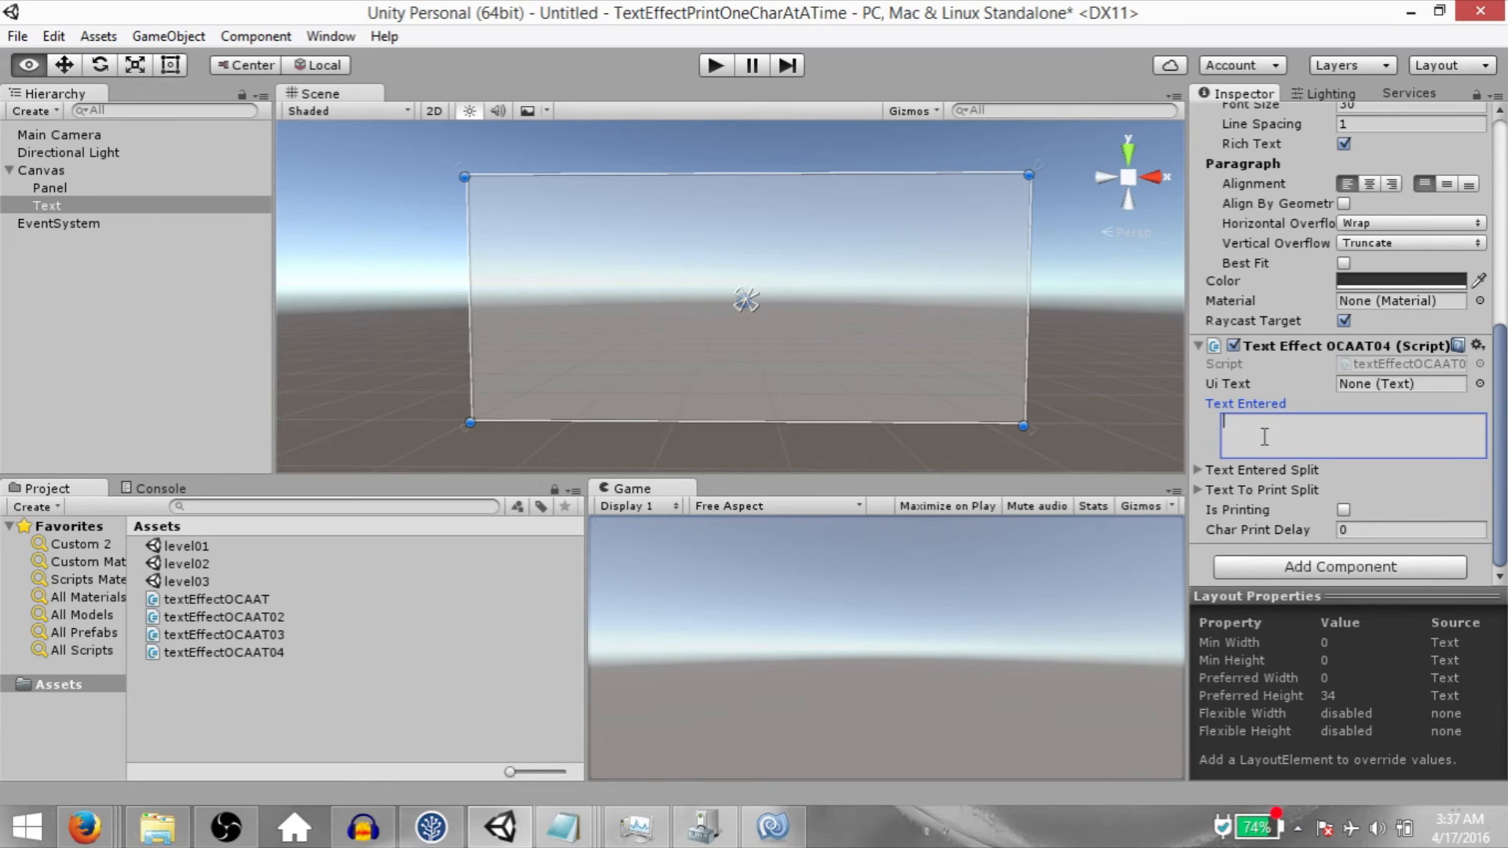
{"action": "type", "text": "This is the first line."}
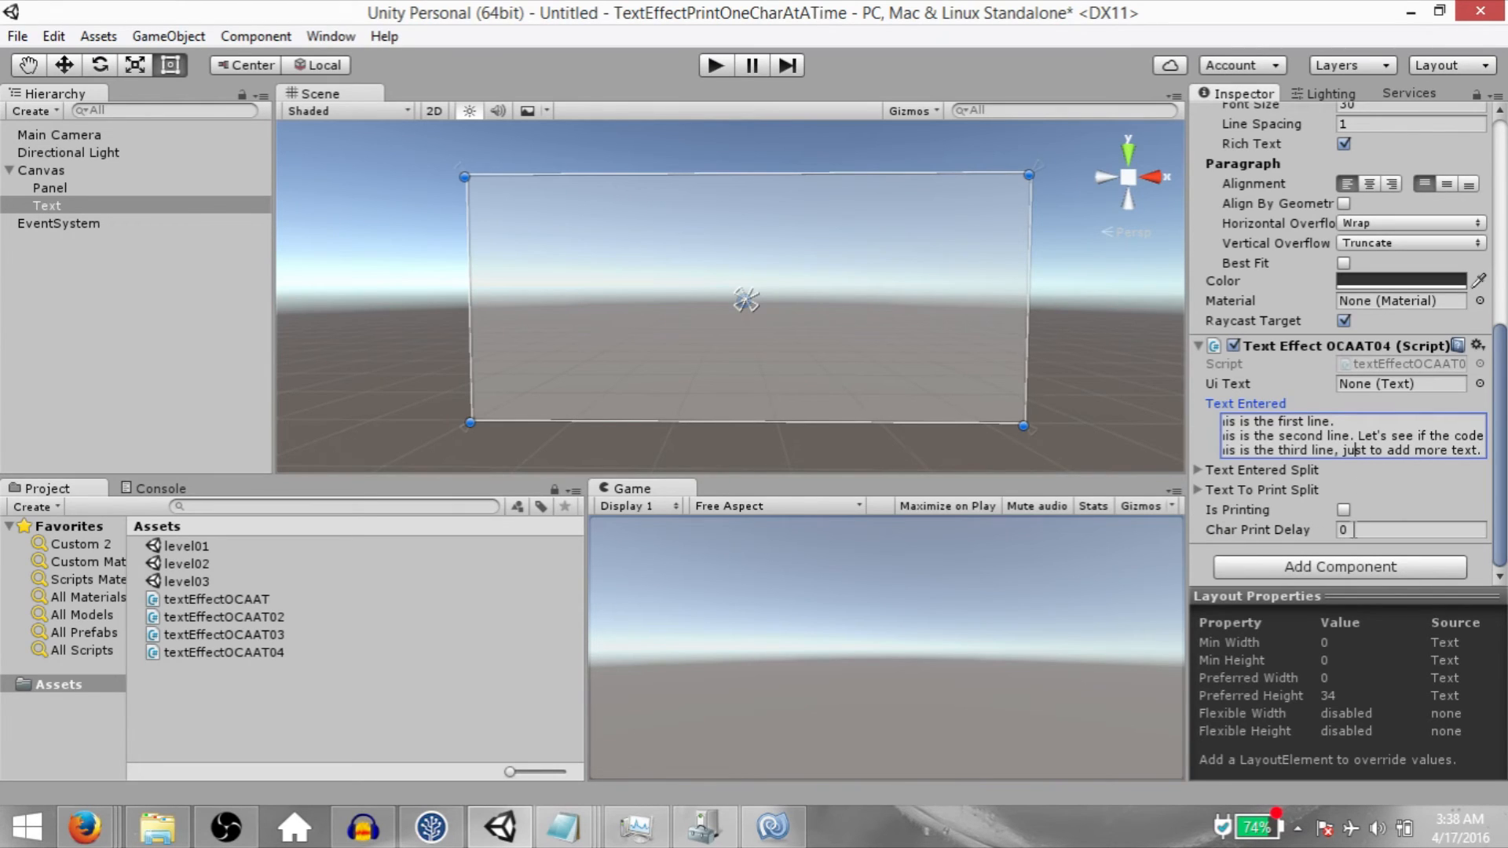
{"action": "left_click", "coordinate": [1411, 529]}
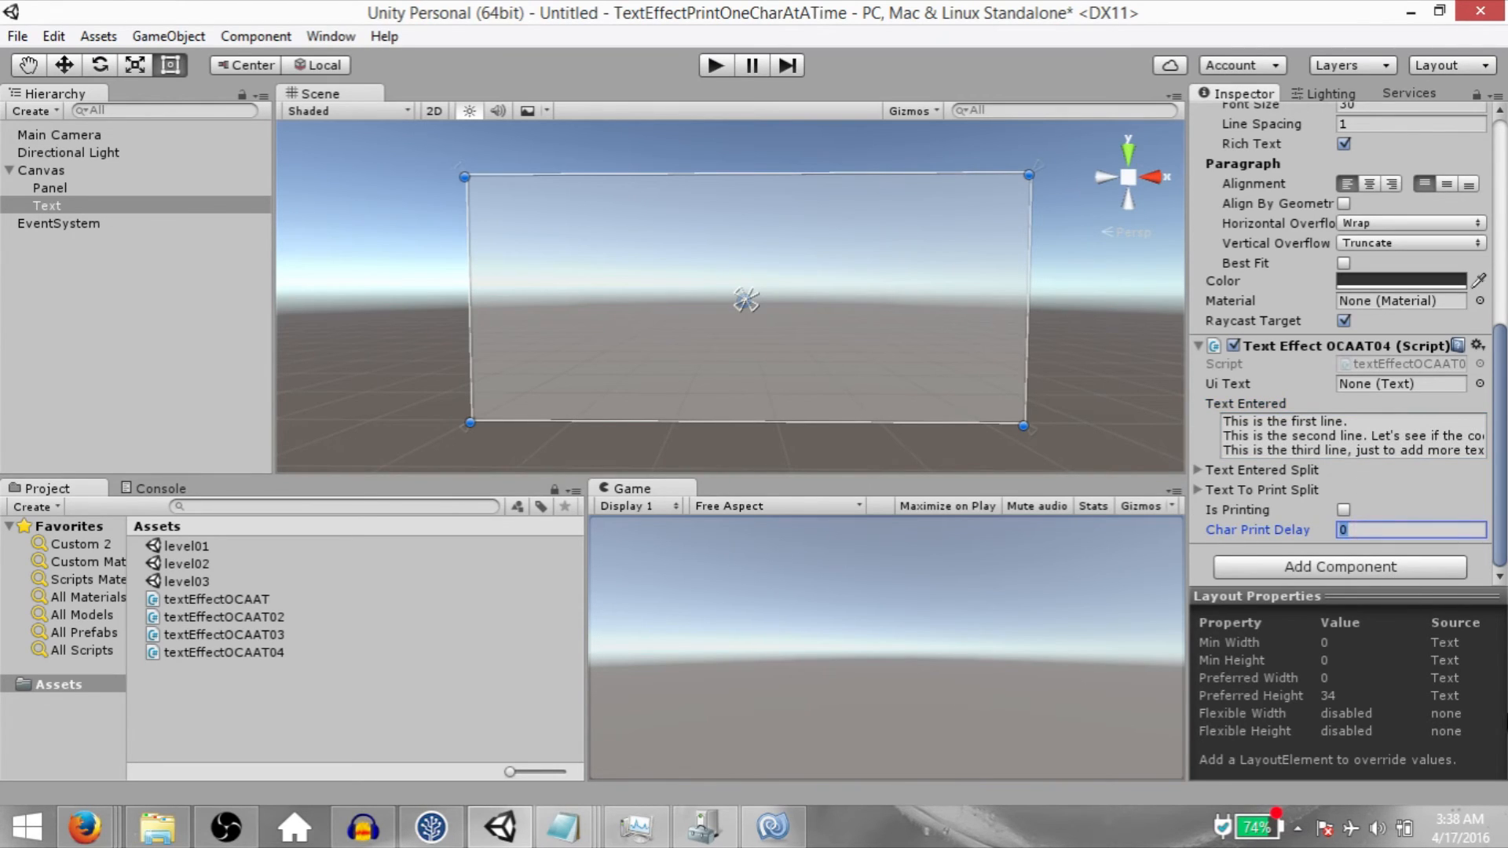
Set Char Print Delay to 0.1 and link the Text component to the Ui Text slot.
{"action": "type", "text": ".1"}
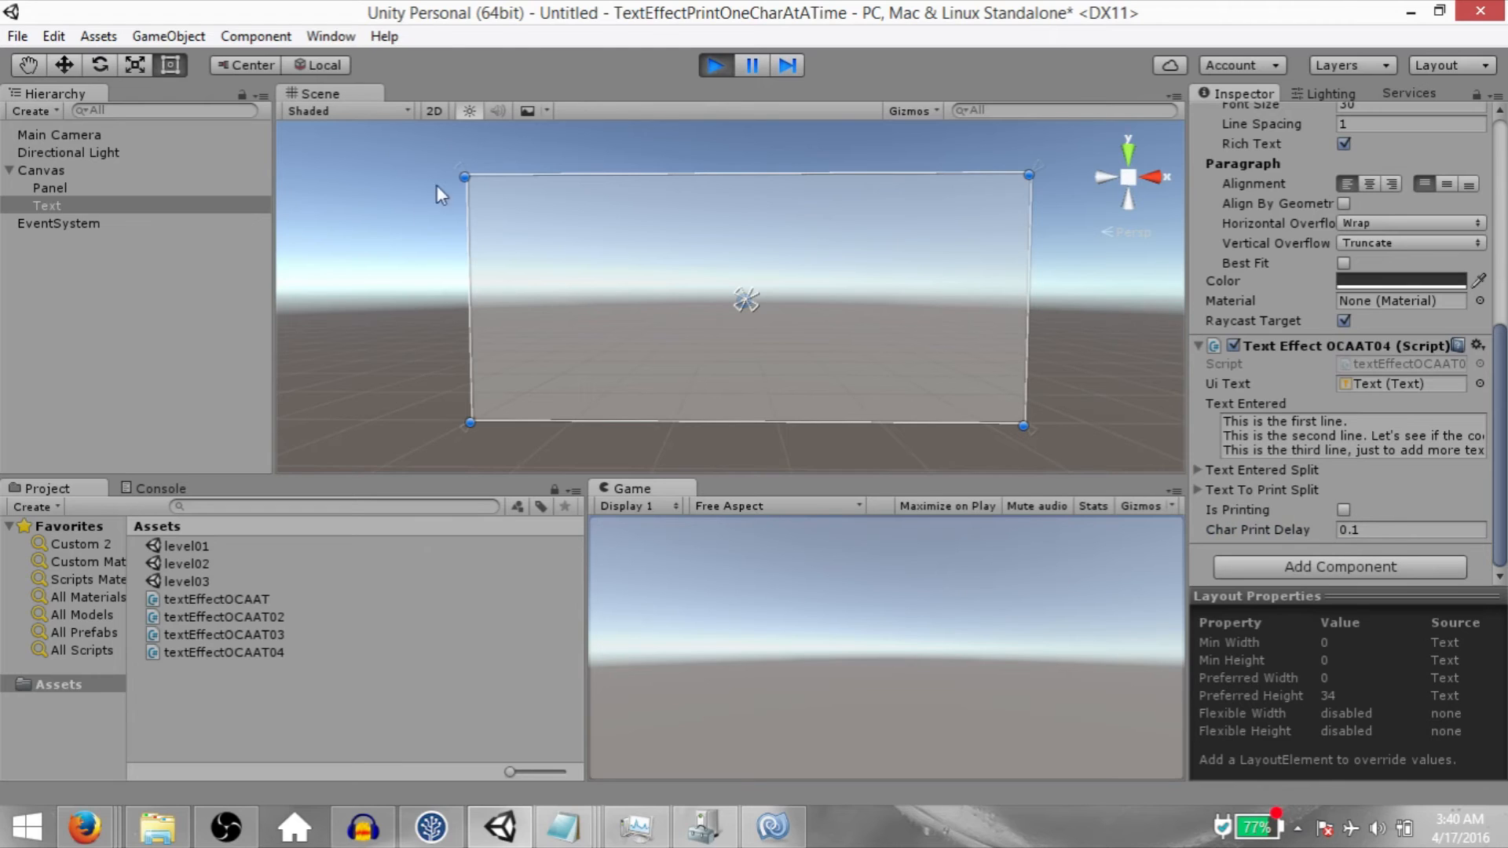
{"action": "mouse_move", "coordinate": [614, 346]}
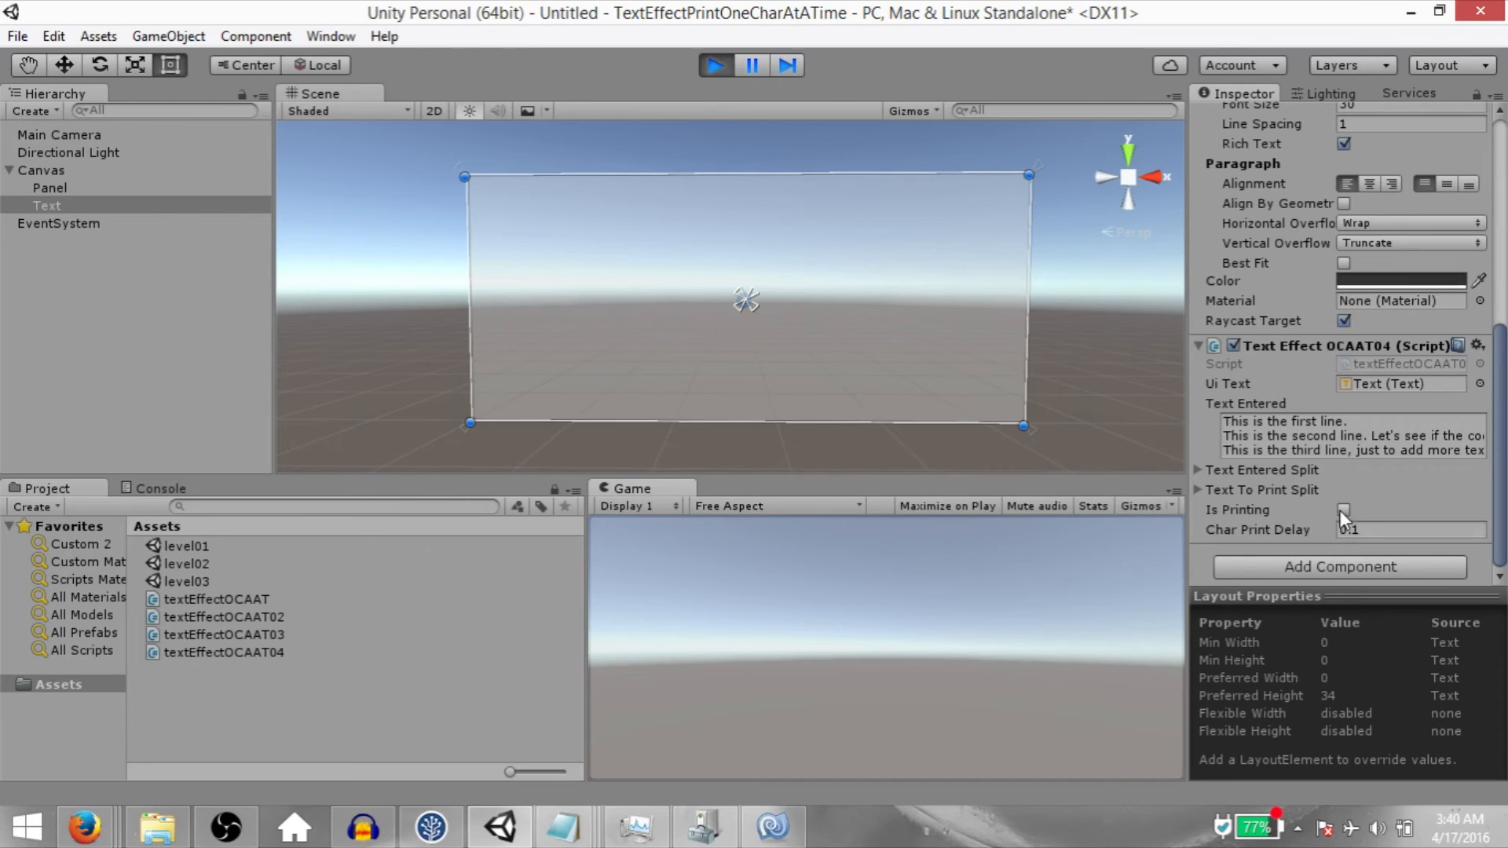
{"action": "left_click", "coordinate": [1343, 508]}
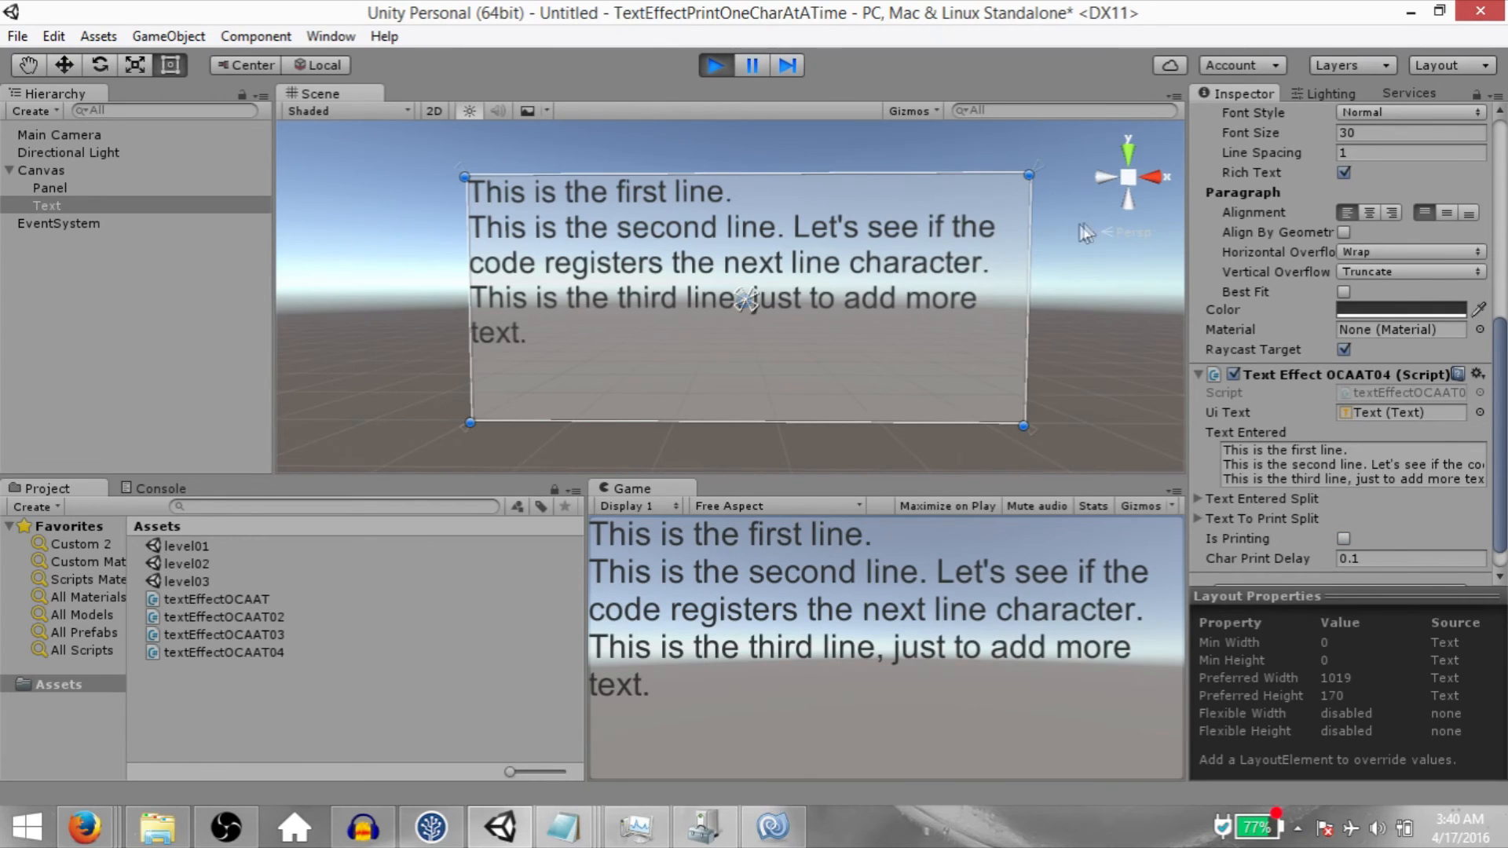
Lower Char Print Delay to 0.01 while the game is running.
{"action": "left_click", "coordinate": [1409, 560]}
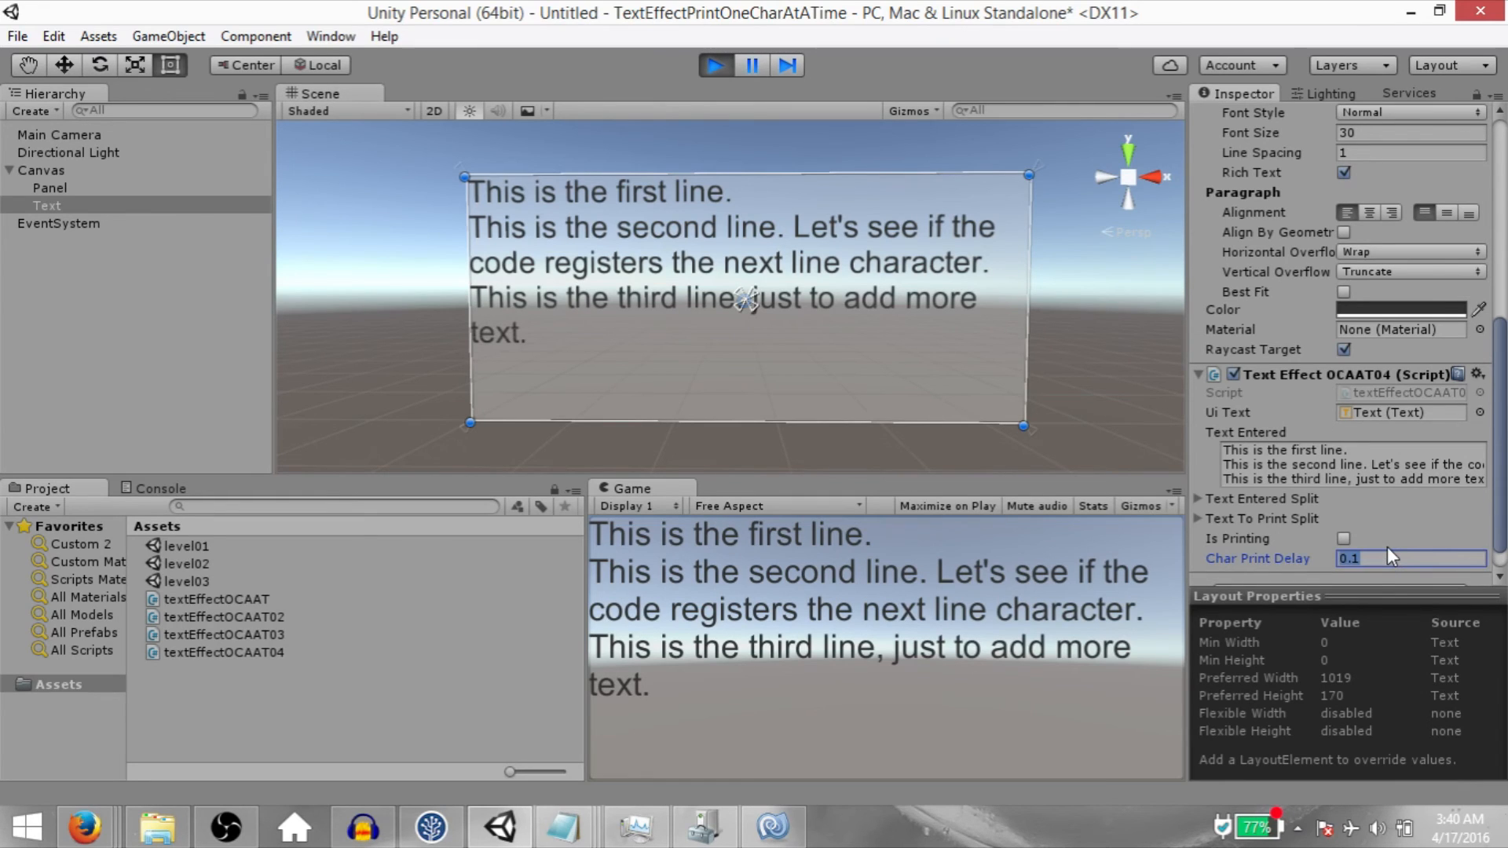
{"action": "type", "text": "0.01"}
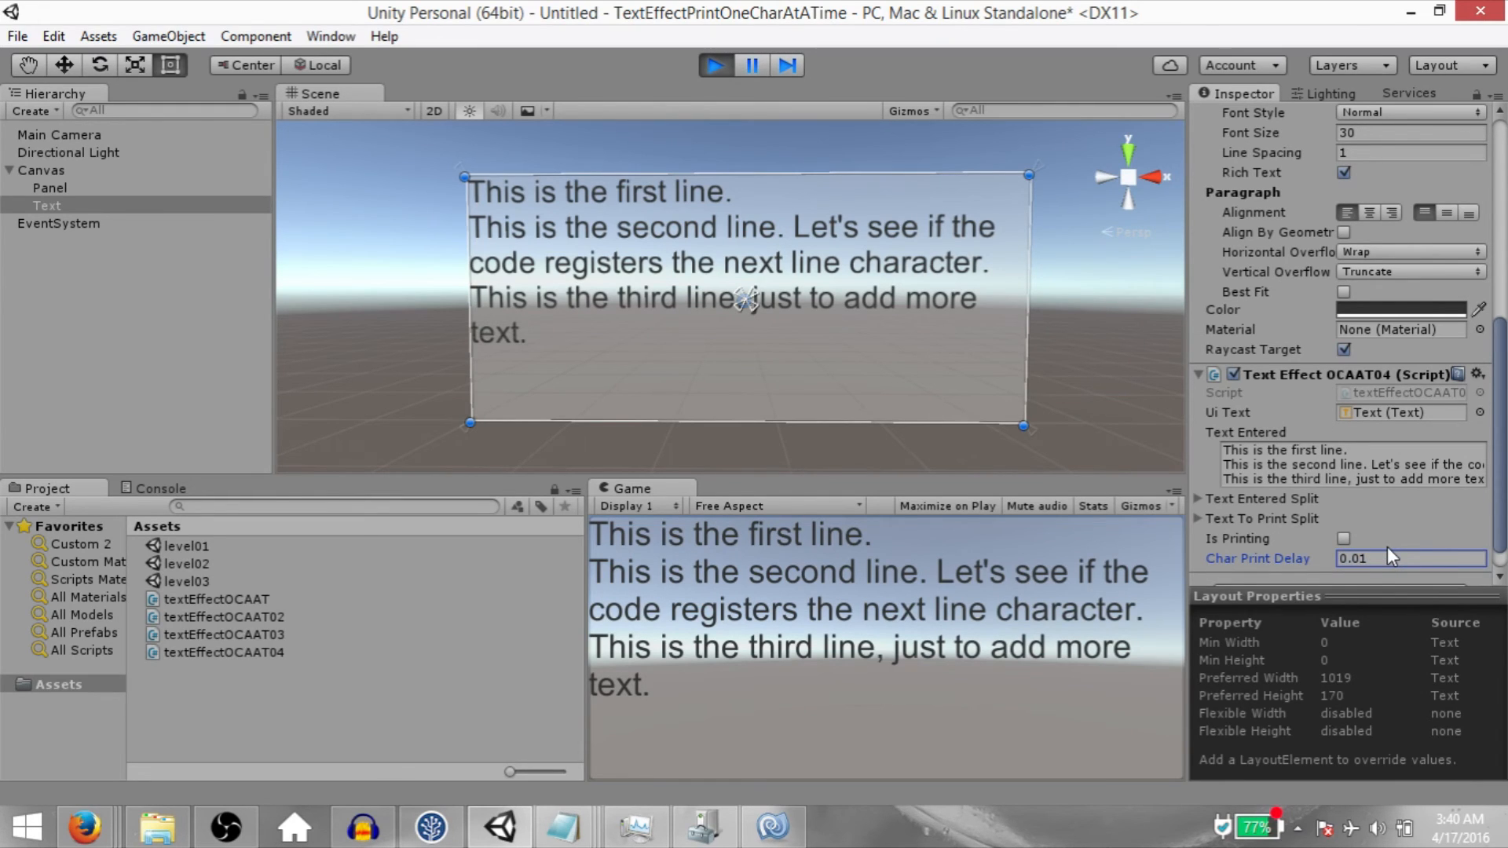